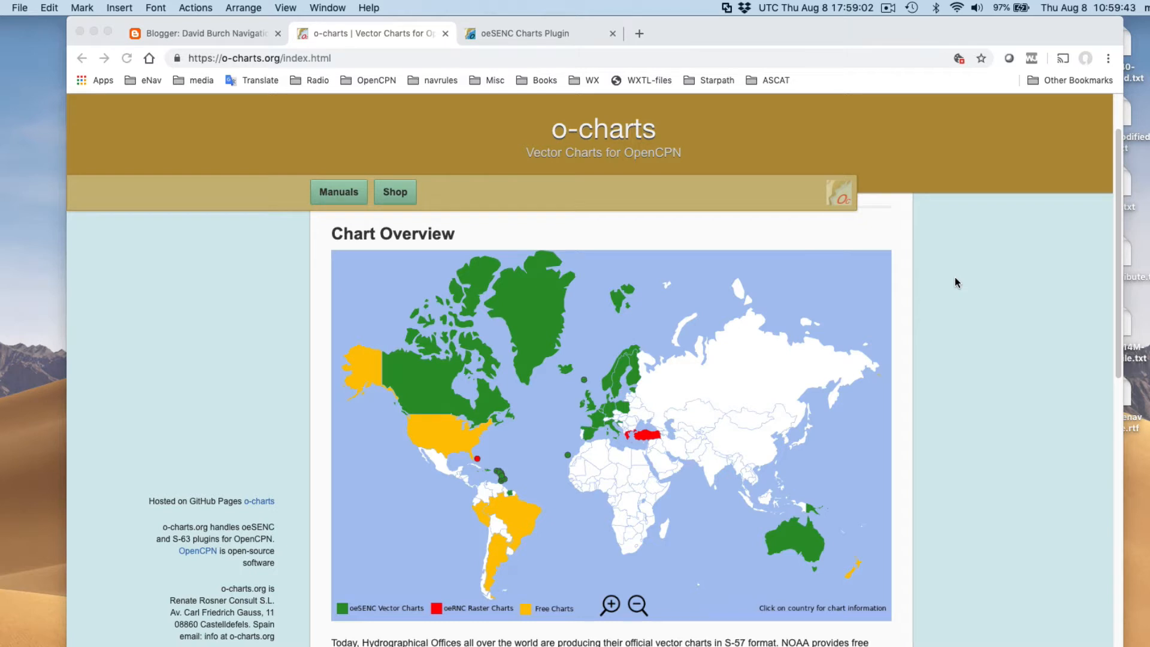
{"action": "mouse_move", "coordinate": [593, 374]}
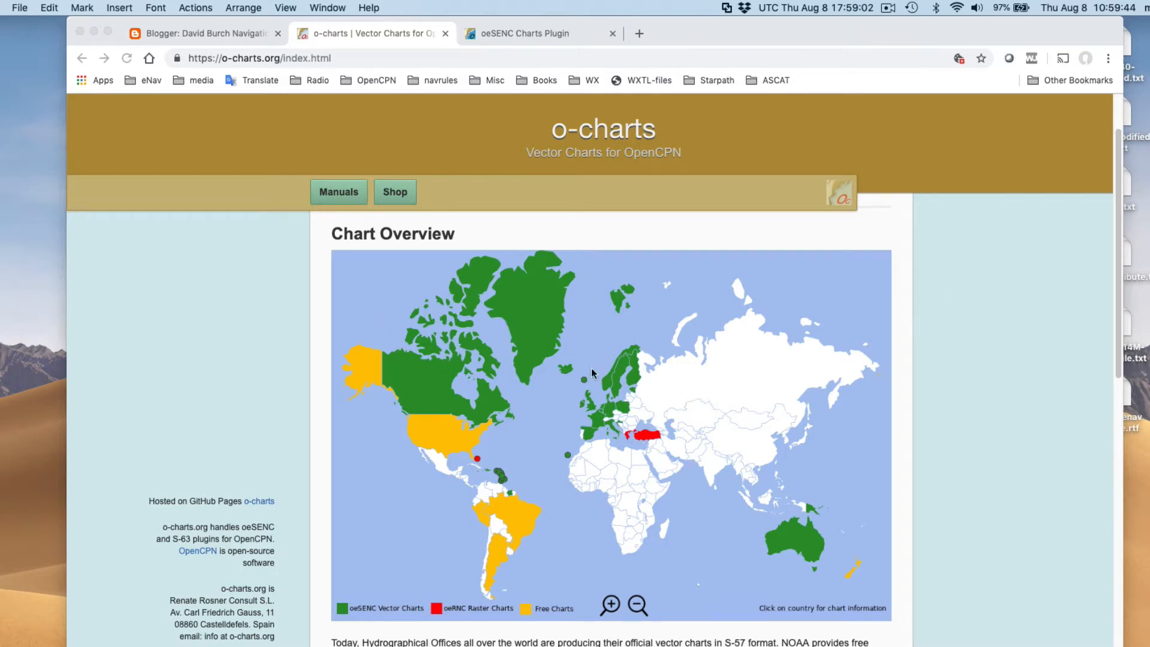
{"action": "mouse_move", "coordinate": [488, 369]}
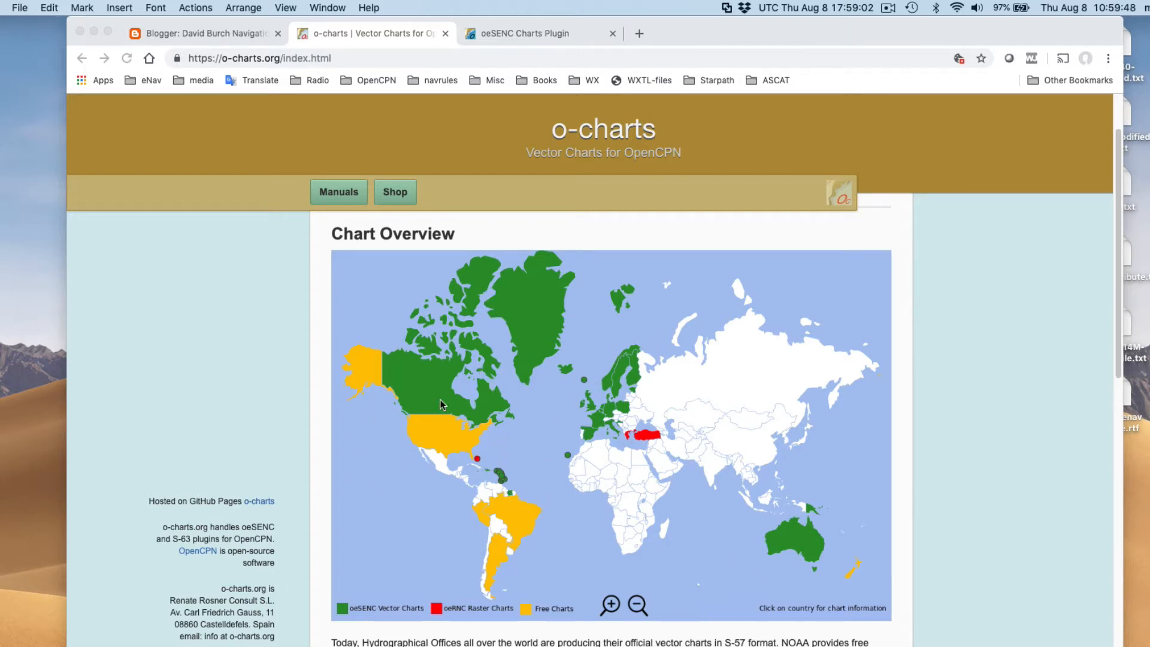
{"action": "mouse_move", "coordinate": [572, 408]}
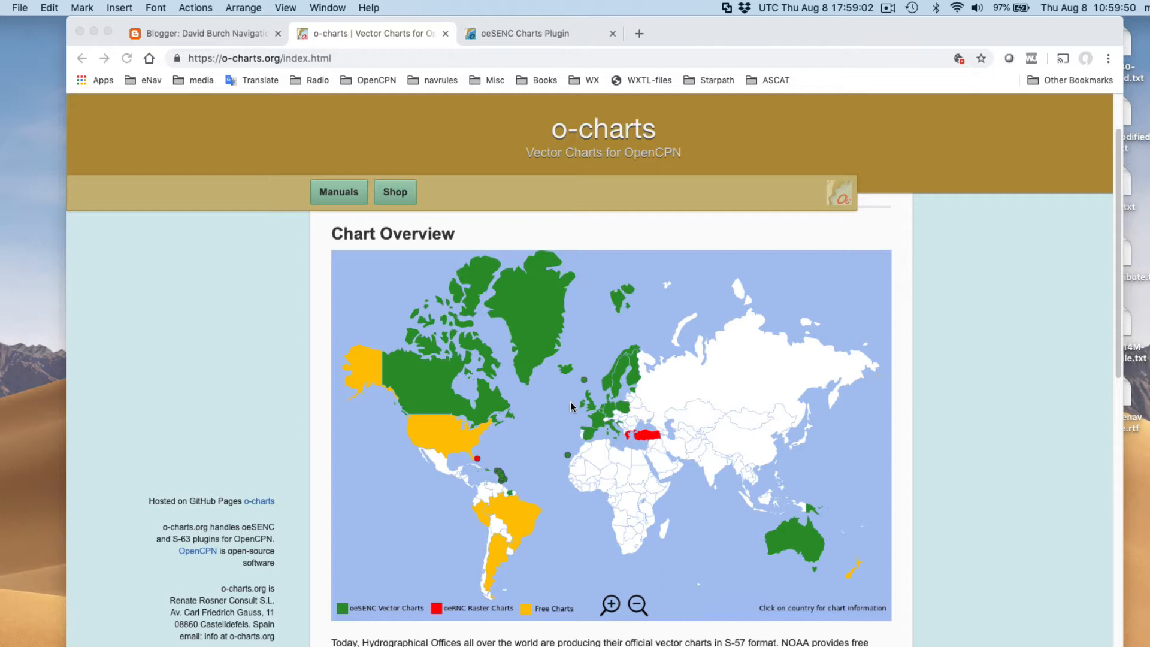
{"action": "mouse_move", "coordinate": [813, 564]}
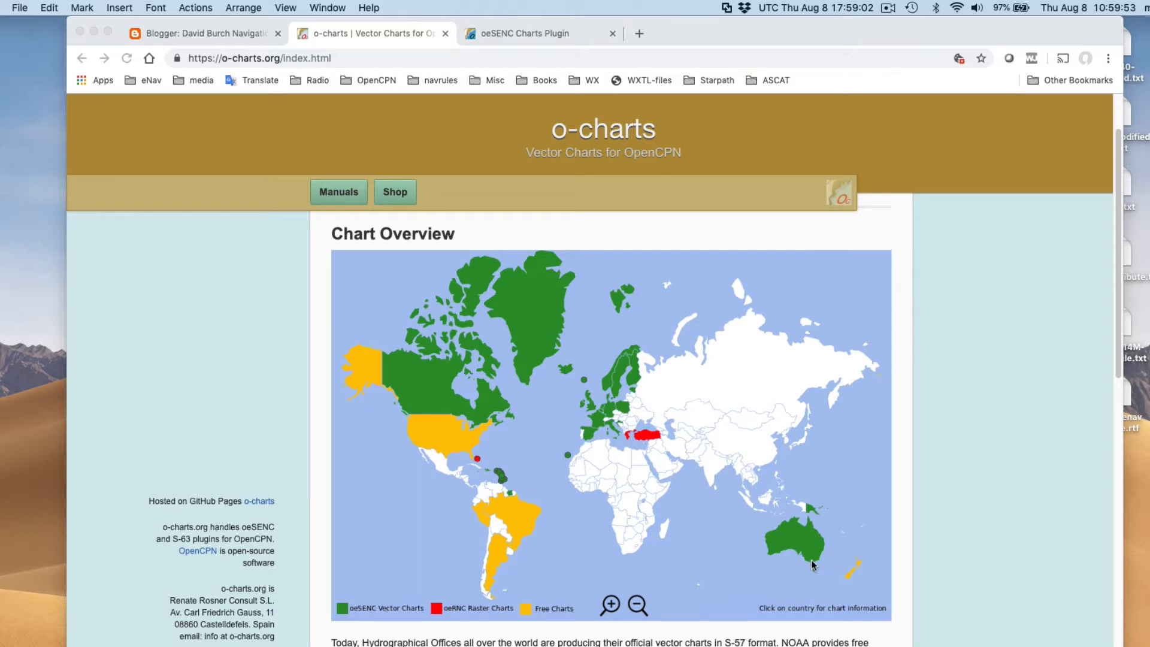
{"action": "mouse_move", "coordinate": [740, 531]}
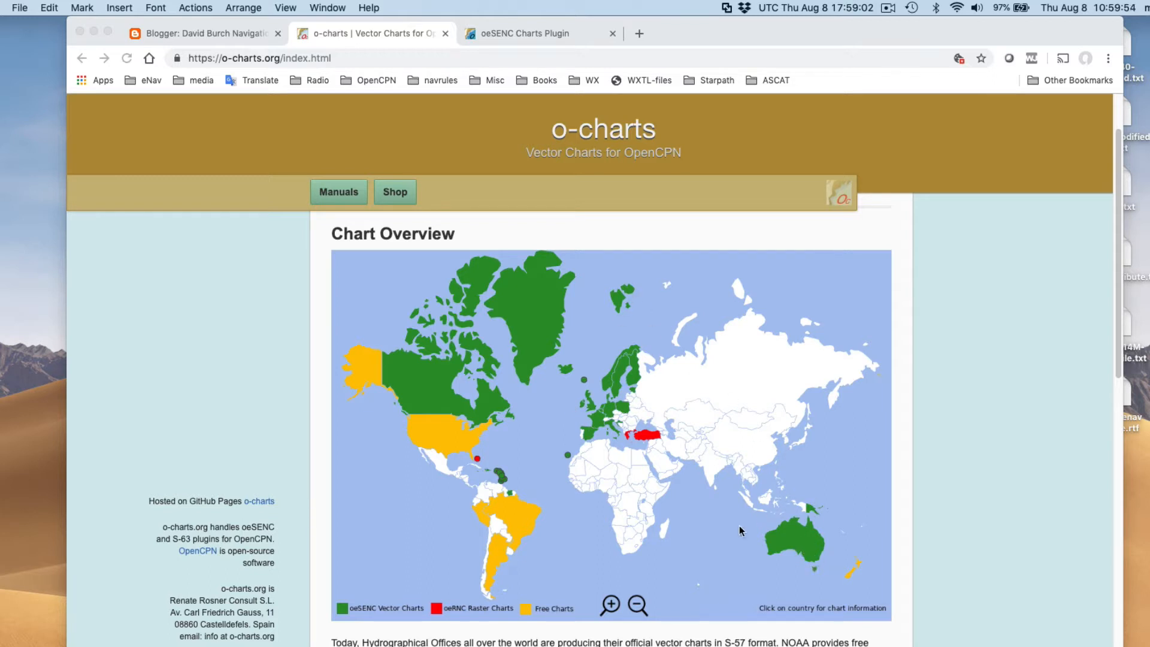
{"action": "mouse_move", "coordinate": [475, 398]}
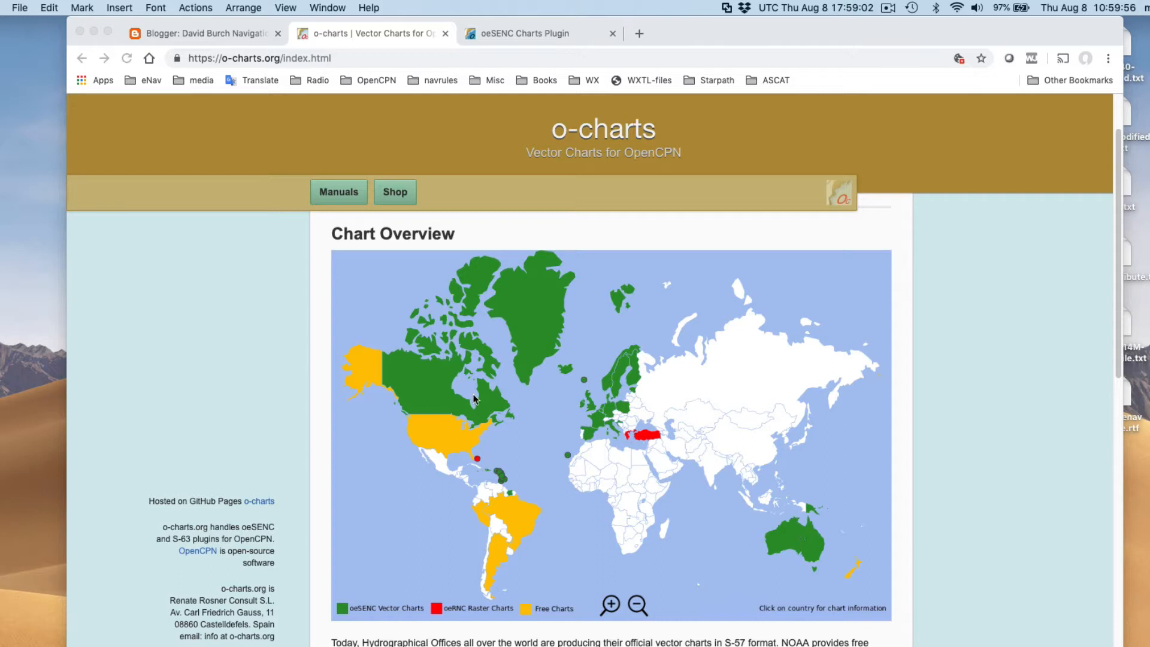
{"action": "mouse_move", "coordinate": [418, 407]}
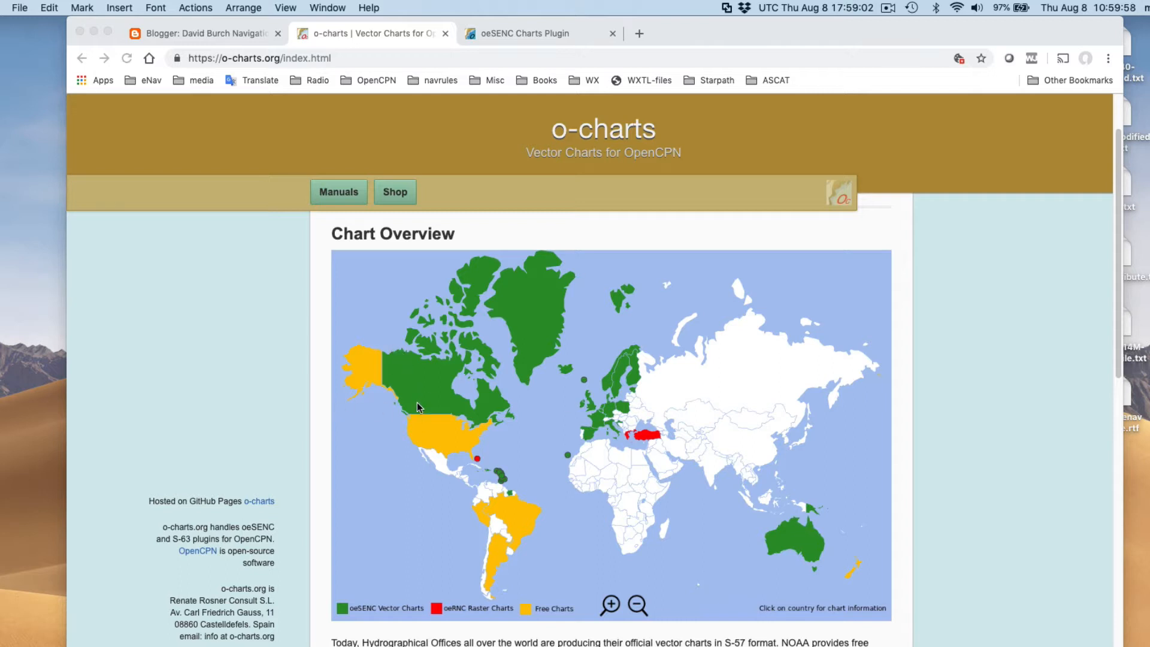
{"action": "mouse_move", "coordinate": [378, 538]}
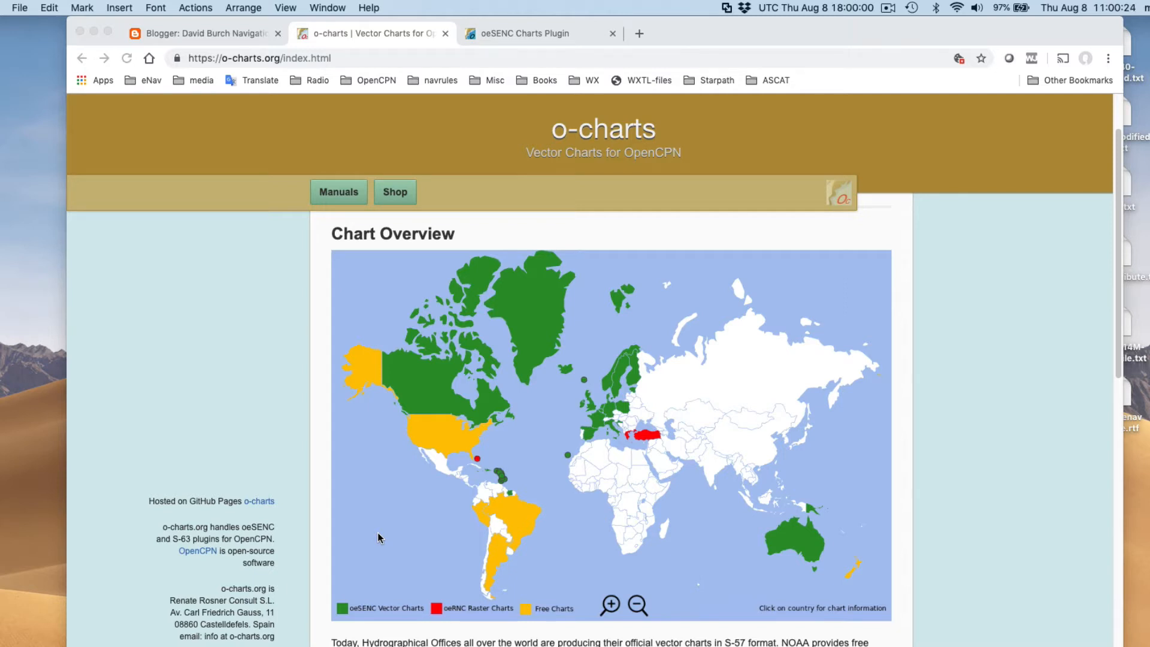
{"action": "mouse_move", "coordinate": [391, 517]}
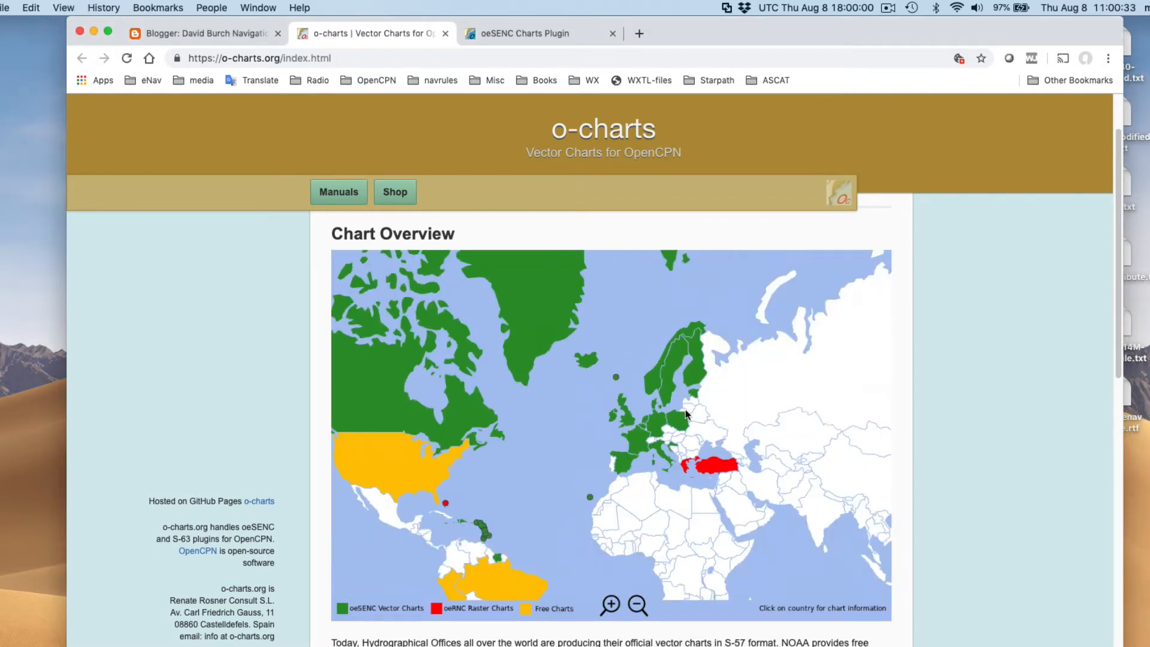
{"action": "mouse_move", "coordinate": [834, 336]}
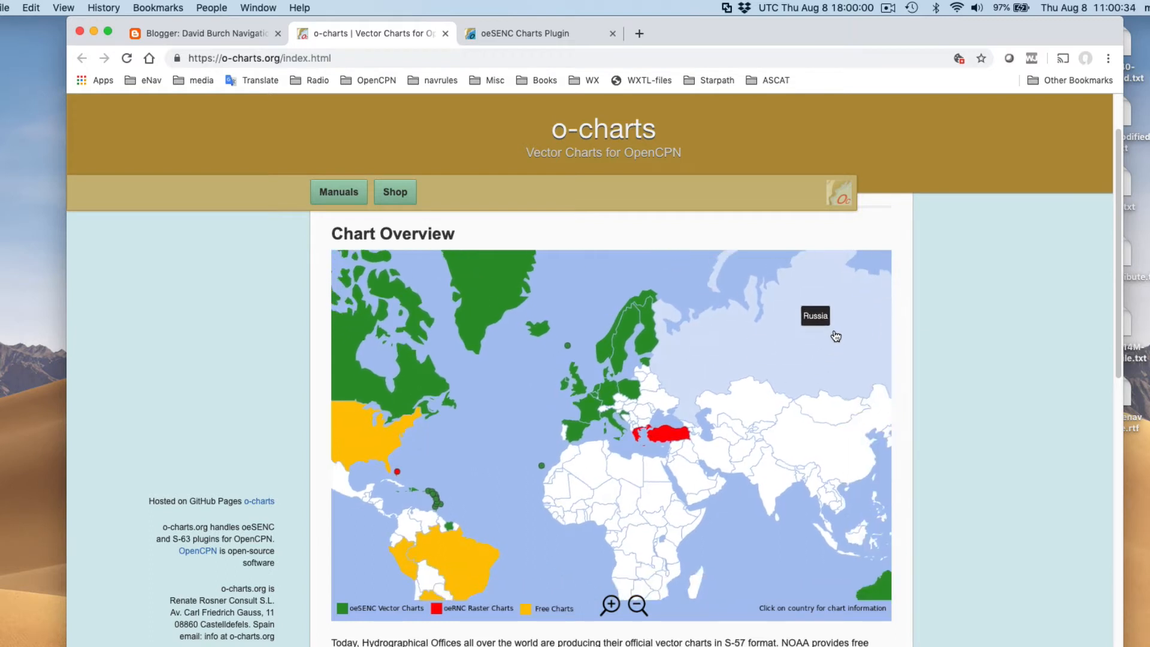
{"action": "mouse_move", "coordinate": [821, 345]}
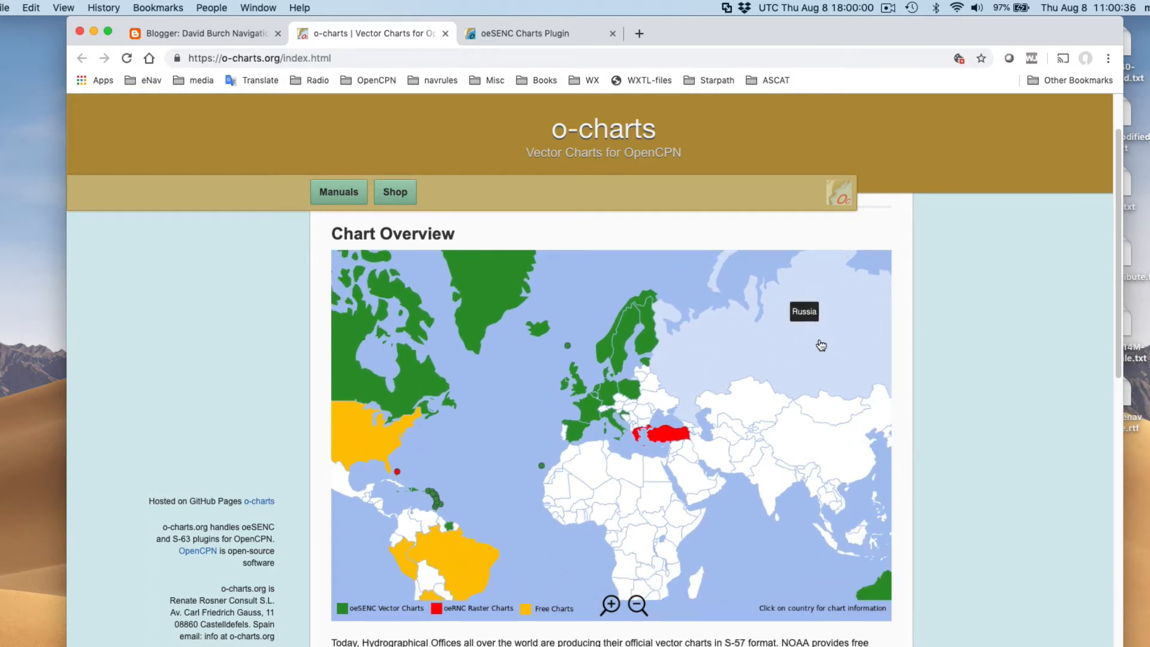
{"action": "mouse_move", "coordinate": [587, 290]}
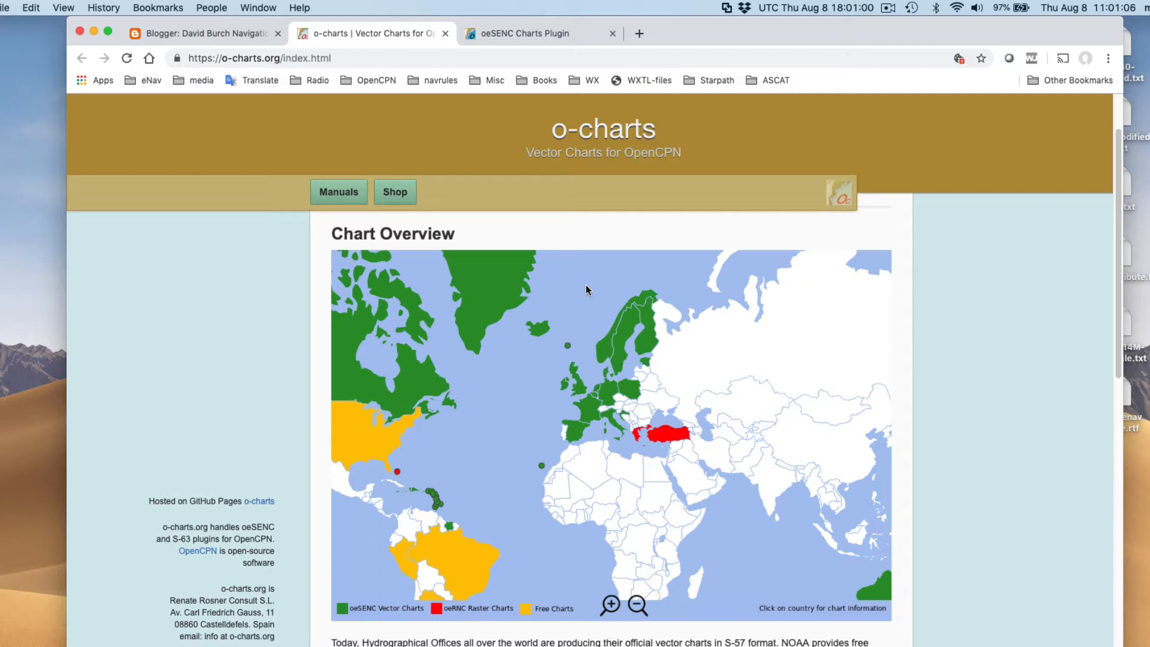
{"action": "mouse_move", "coordinate": [519, 389]}
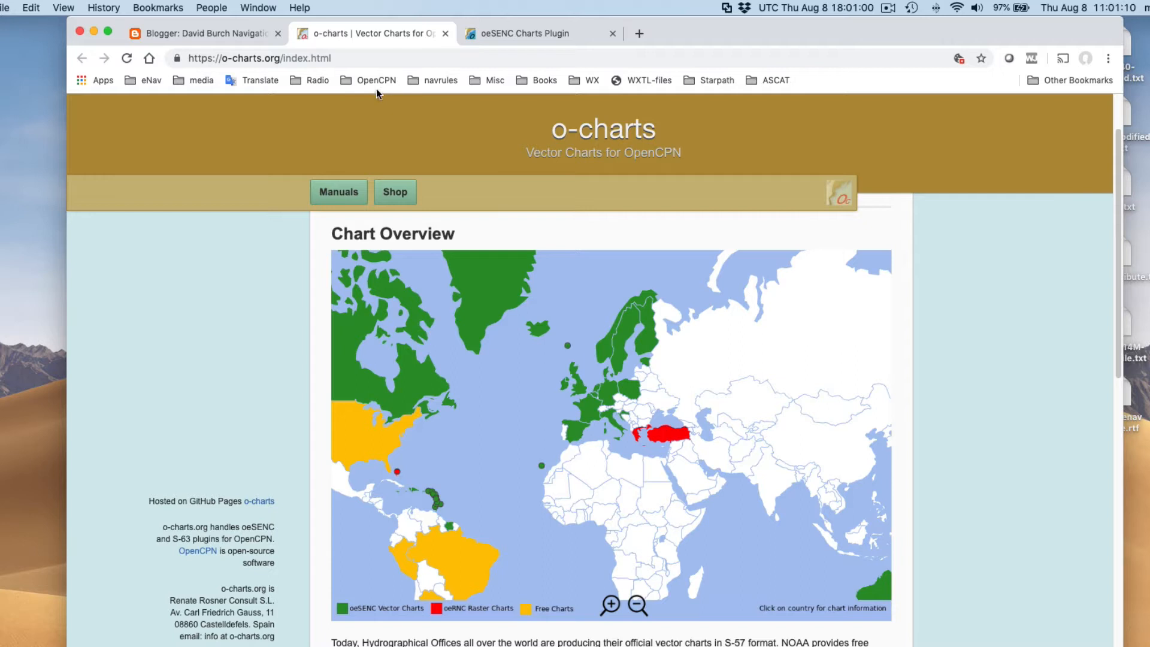
{"action": "mouse_move", "coordinate": [725, 369]}
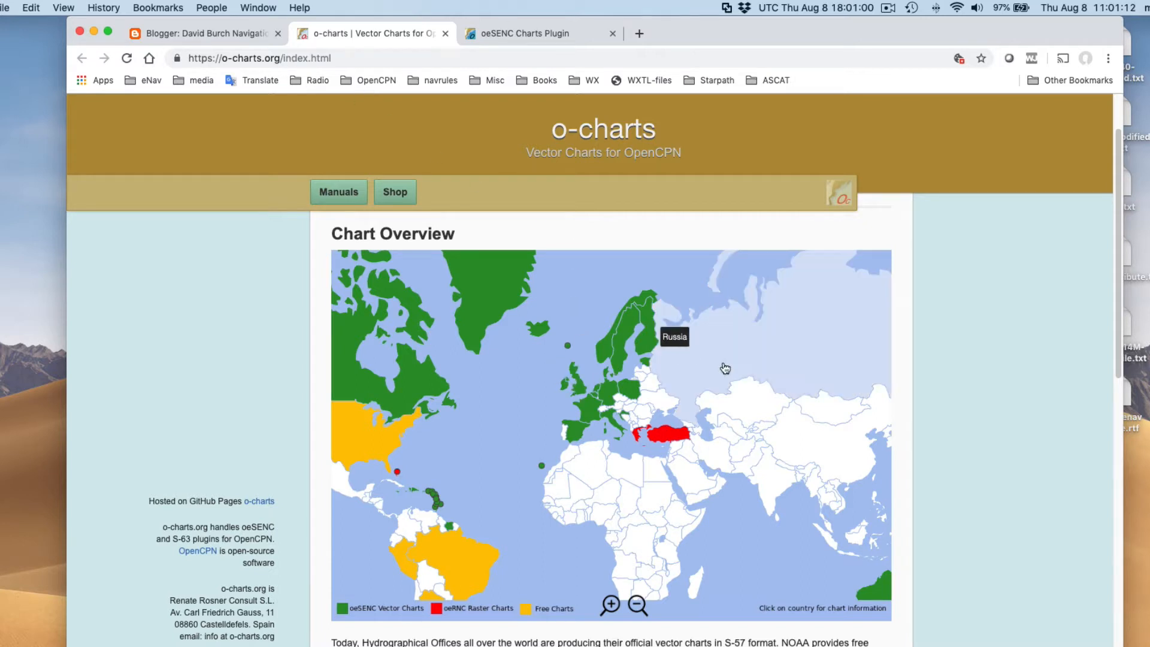
{"action": "mouse_move", "coordinate": [627, 276]}
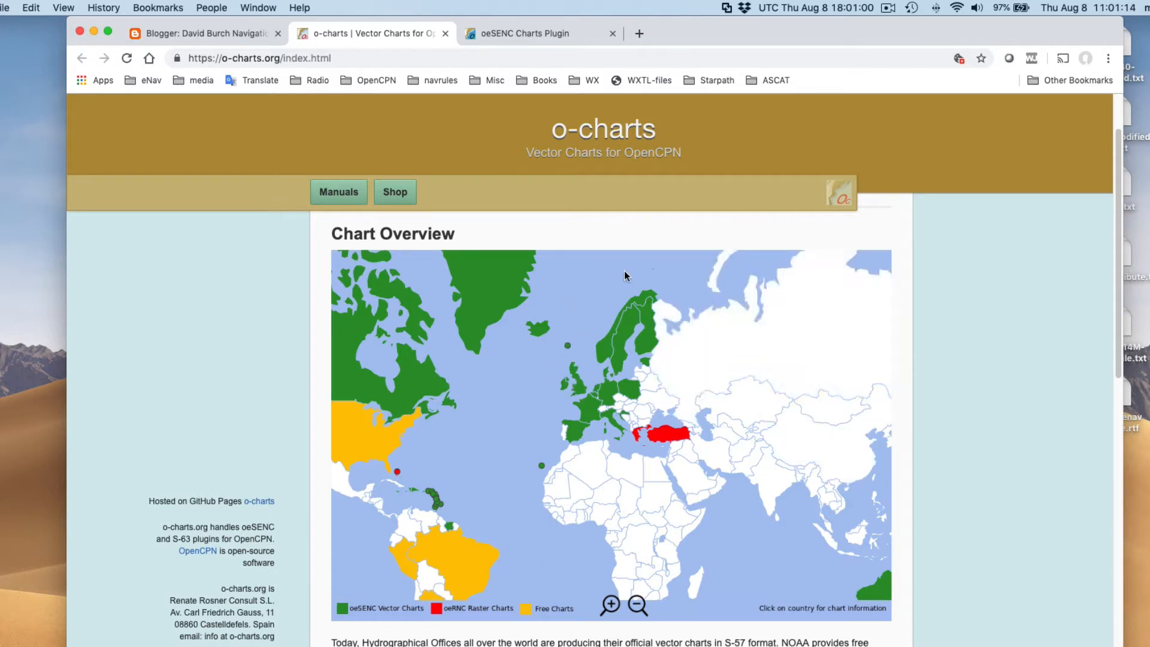
{"action": "mouse_move", "coordinate": [394, 196]}
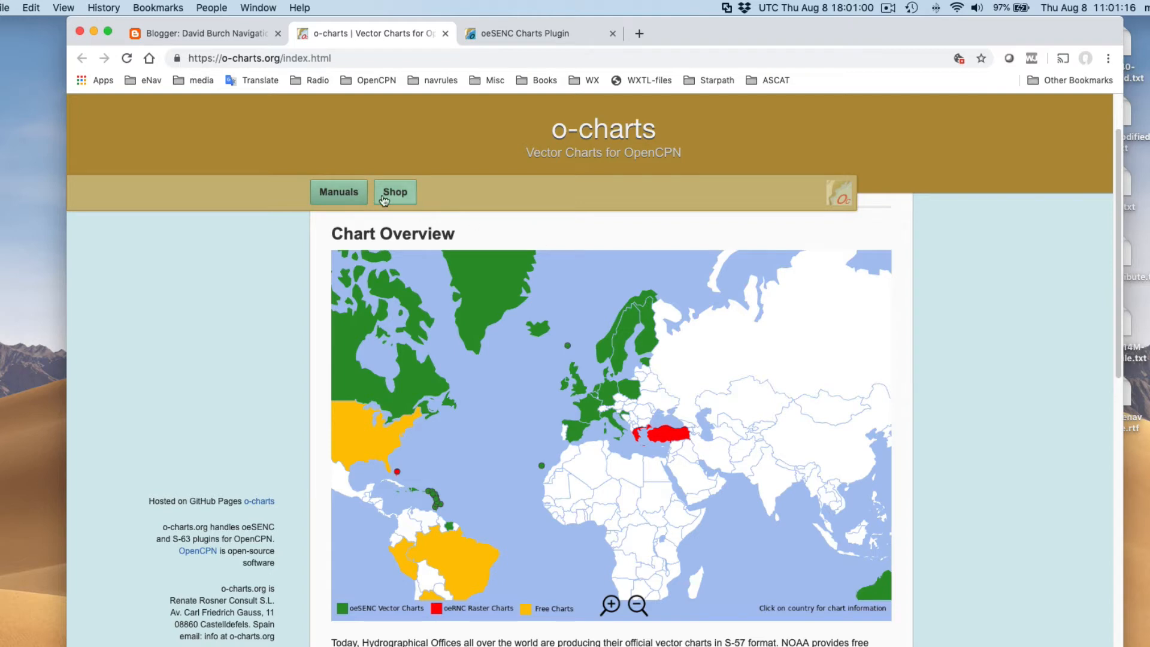
- Open the o-charts shop and sign in with the saved credentials to reach My account
{"action": "left_click", "coordinate": [395, 192]}
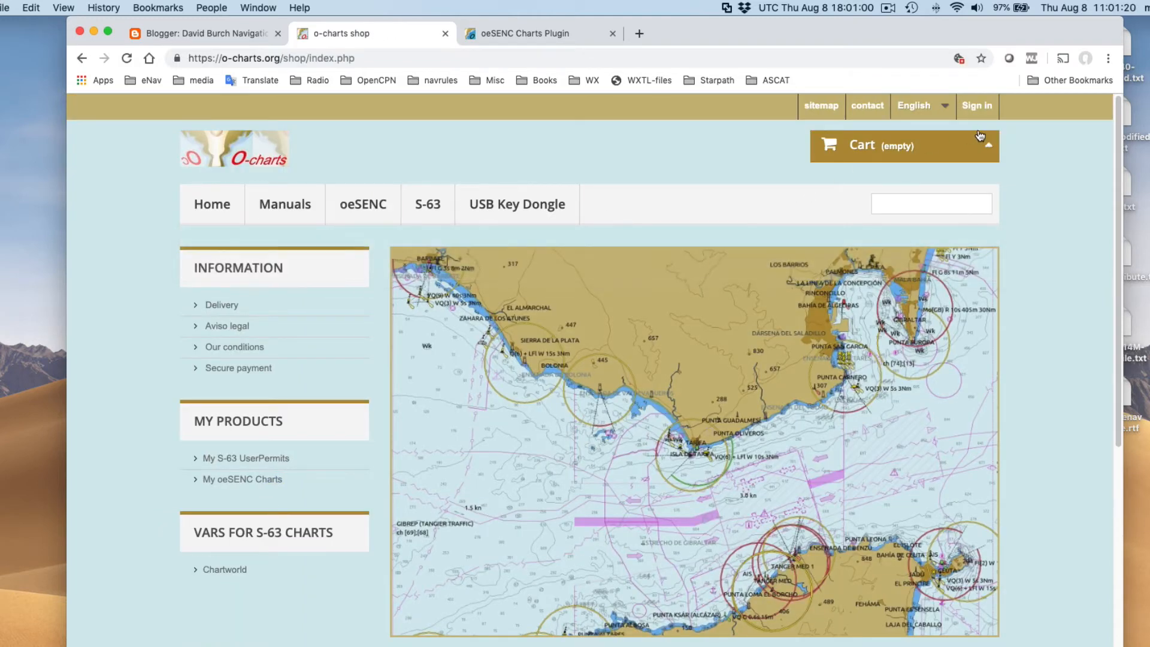
{"action": "left_click", "coordinate": [977, 106]}
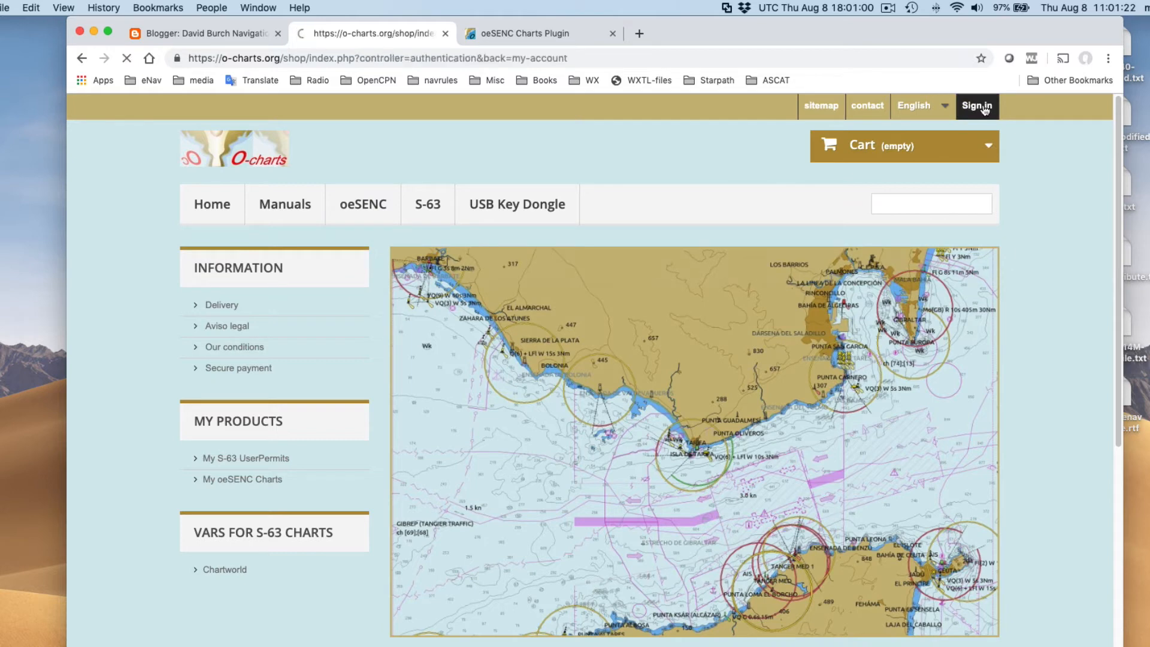
{"action": "left_click", "coordinate": [976, 106]}
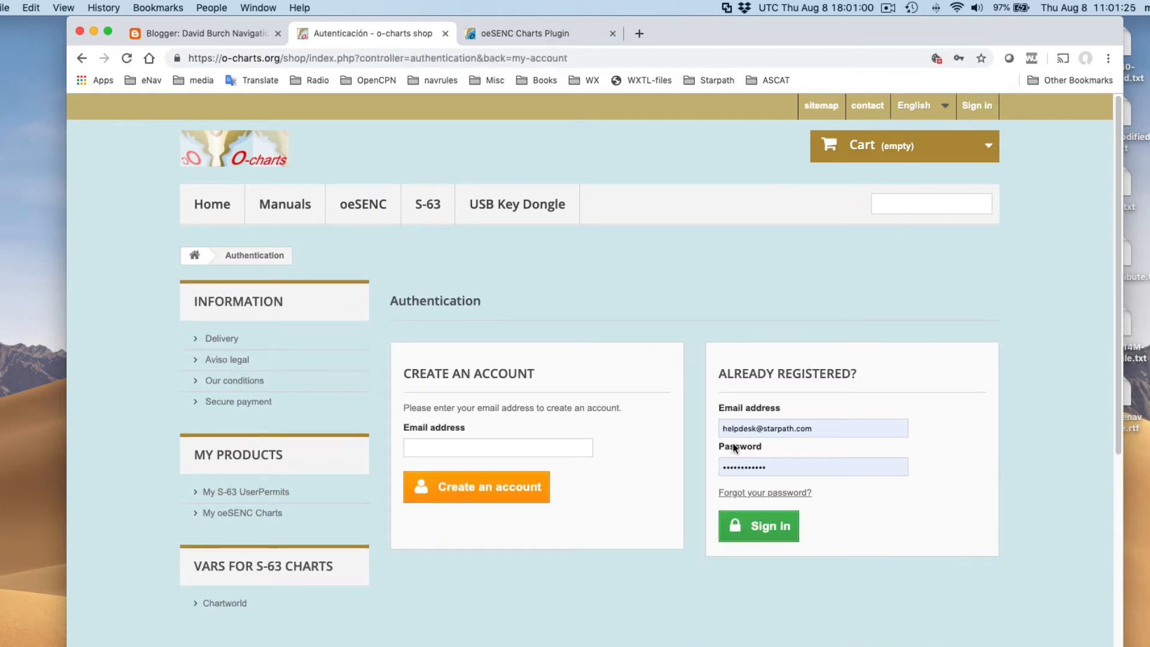
{"action": "left_click", "coordinate": [758, 526]}
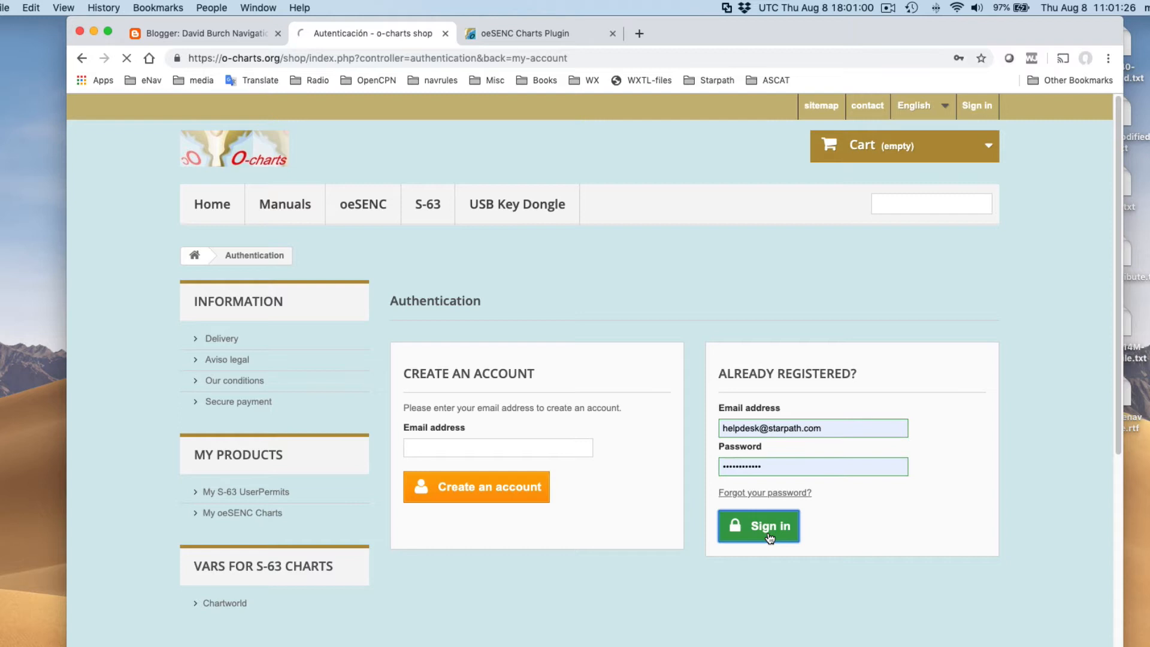
{"action": "left_click", "coordinate": [758, 526]}
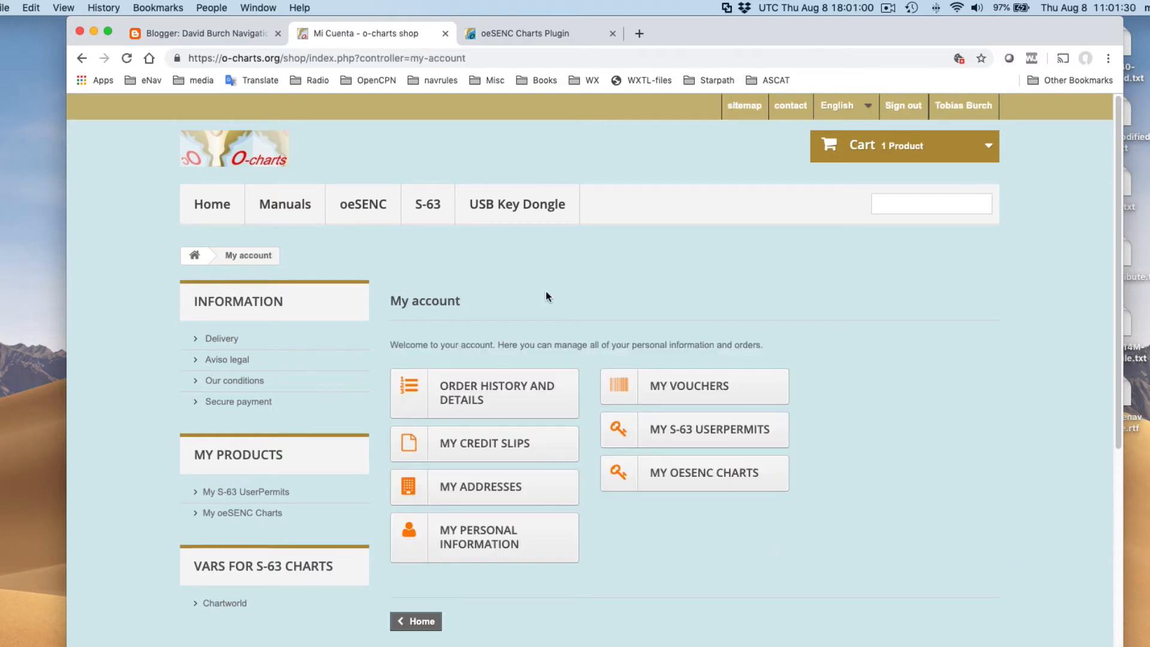
{"action": "mouse_move", "coordinate": [595, 252]}
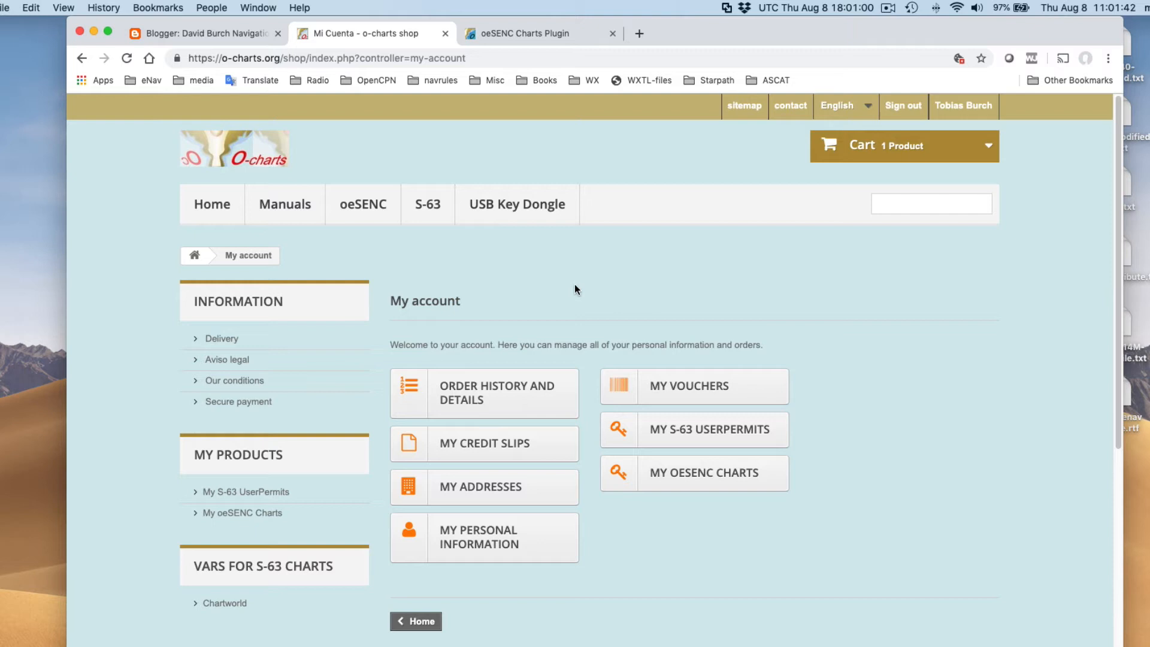
{"action": "mouse_move", "coordinate": [279, 391]}
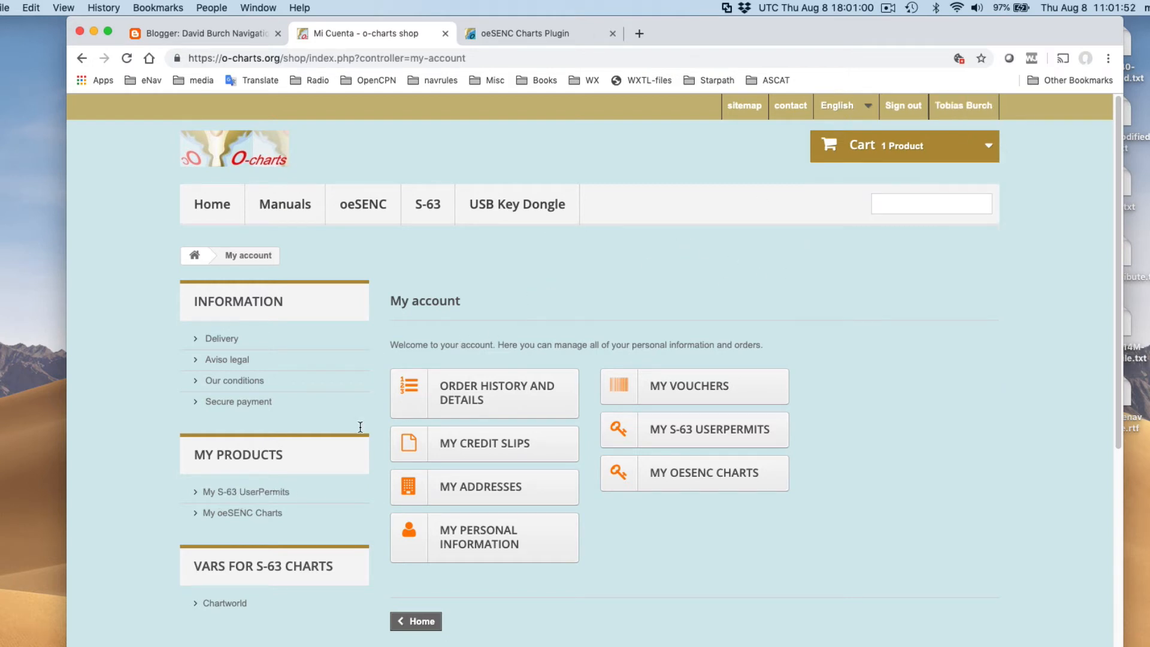
{"action": "left_click", "coordinate": [246, 491]}
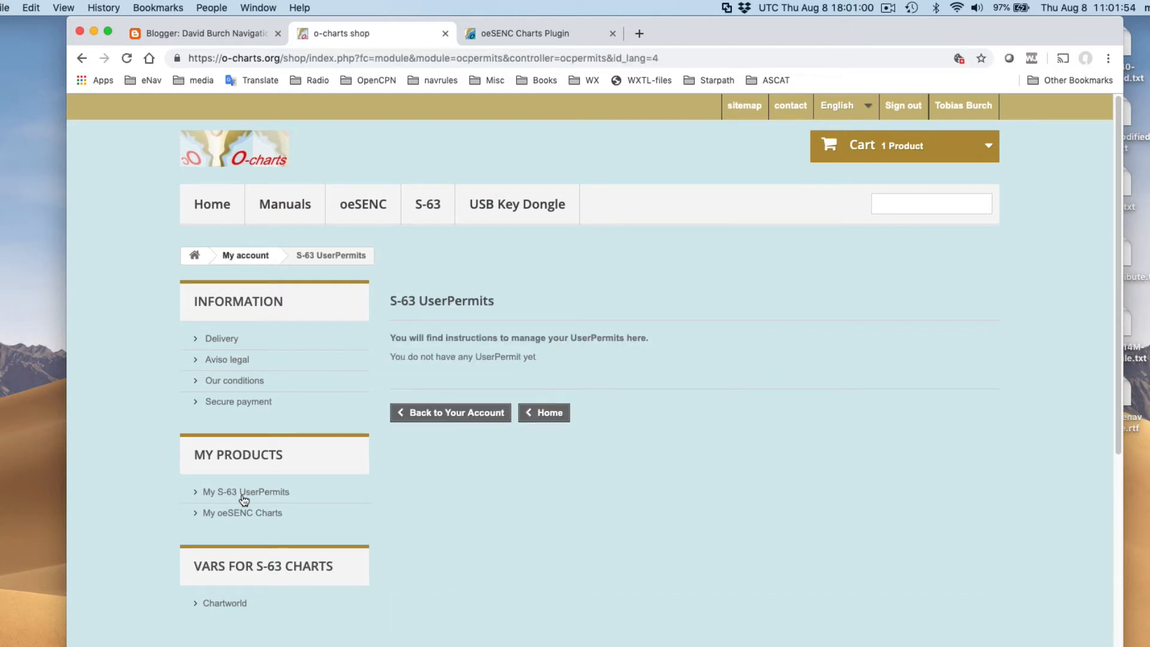
{"action": "mouse_move", "coordinate": [246, 499]}
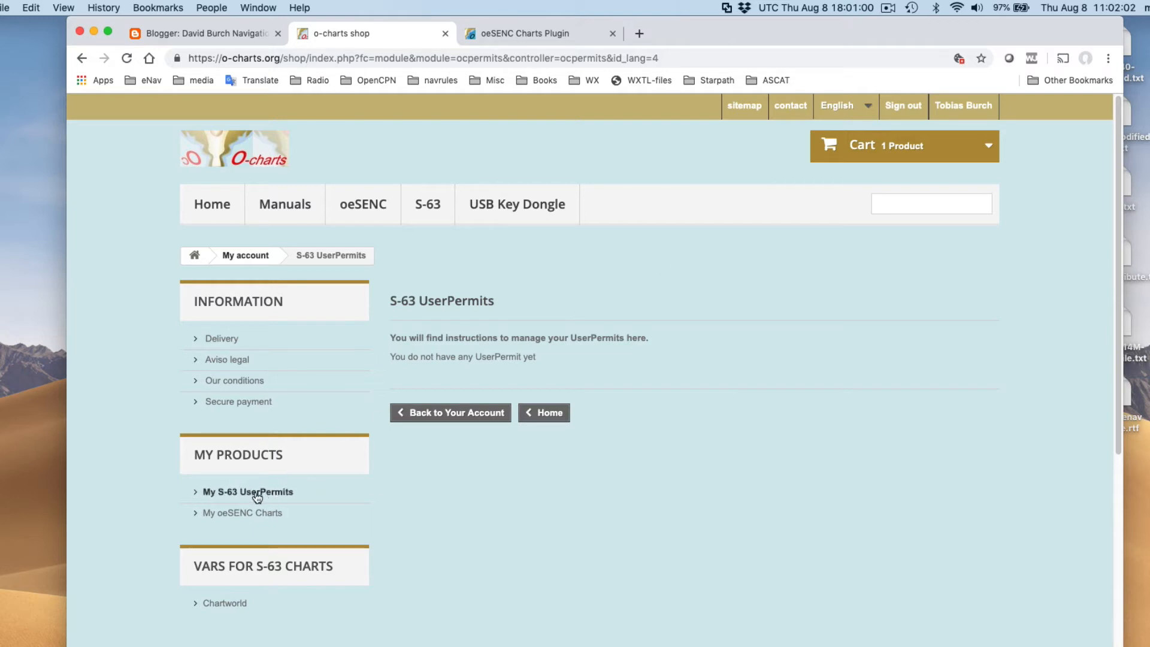
{"action": "mouse_move", "coordinate": [304, 483]}
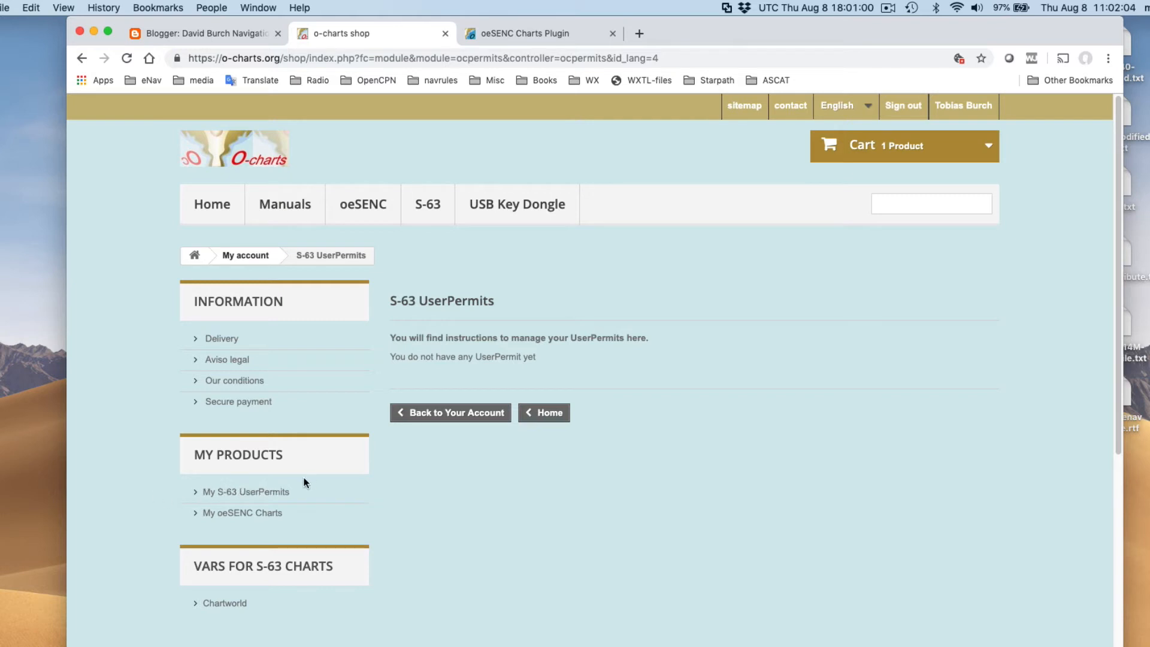
{"action": "mouse_move", "coordinate": [295, 516]}
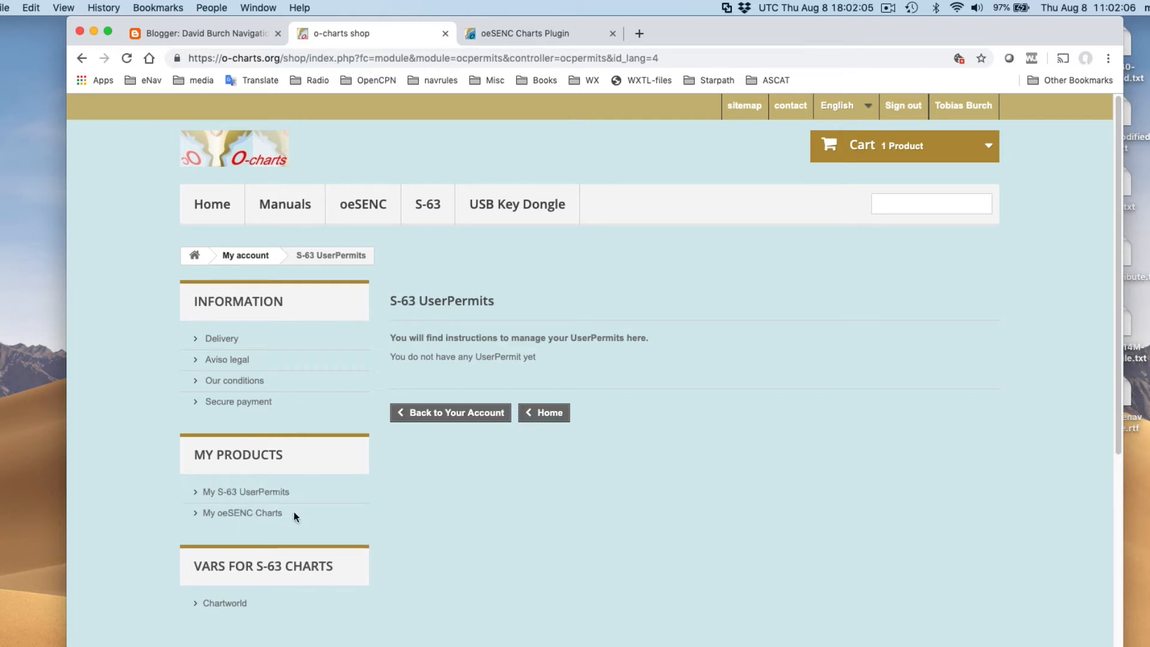
{"action": "mouse_move", "coordinate": [244, 512]}
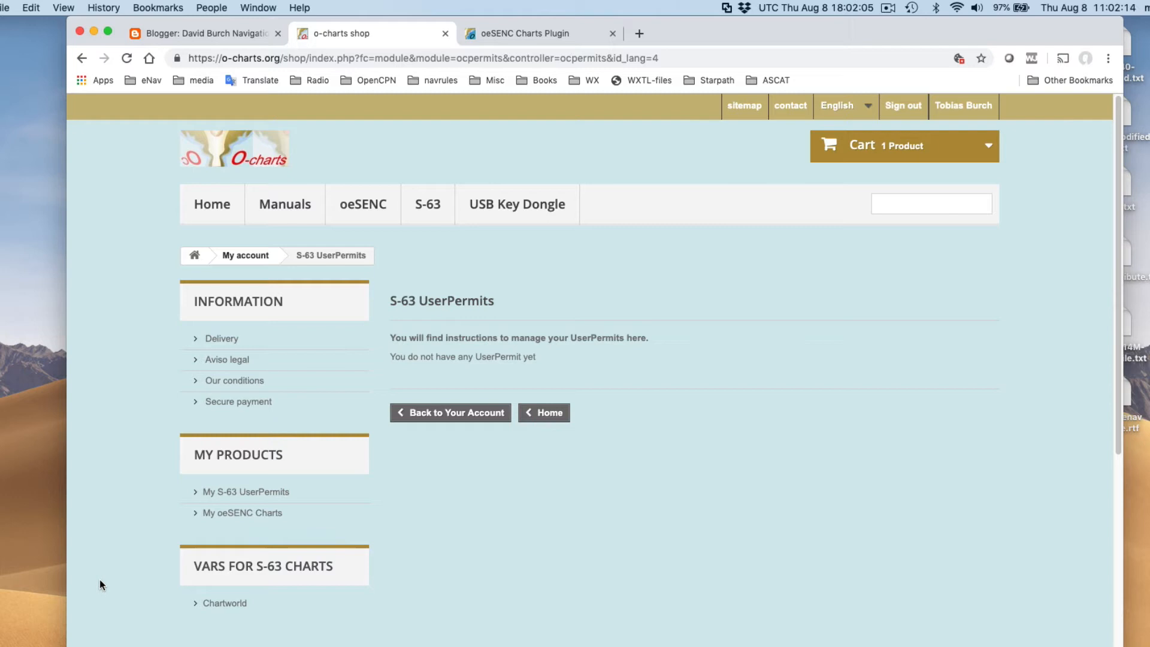
{"action": "mouse_move", "coordinate": [174, 502]}
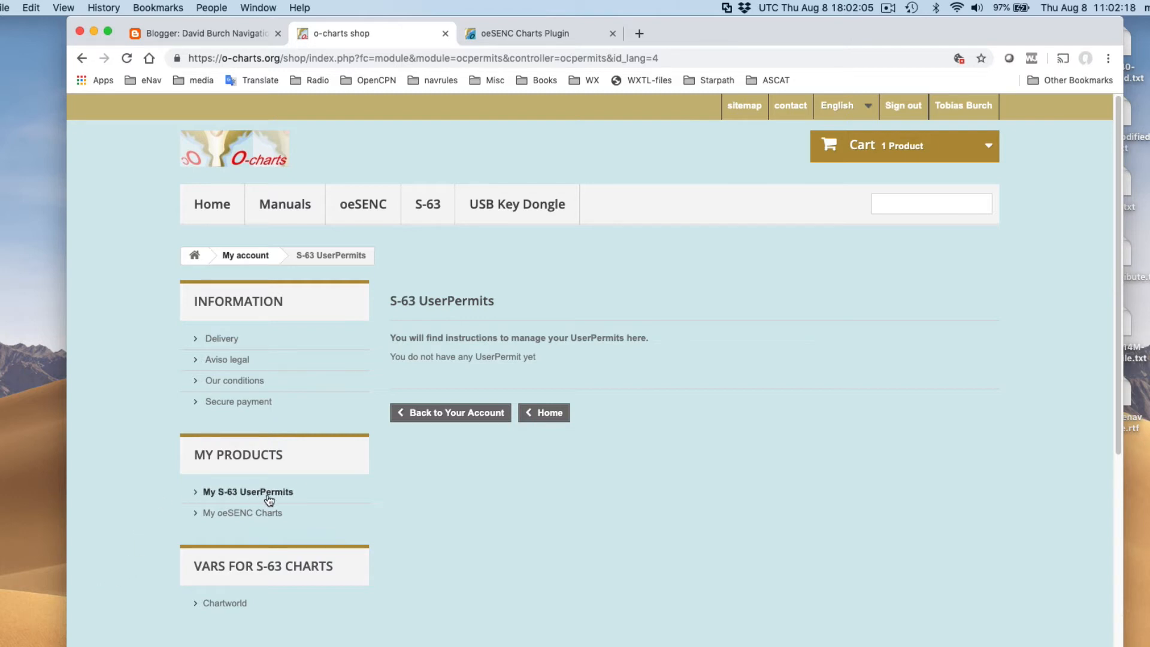
{"action": "mouse_move", "coordinate": [248, 491]}
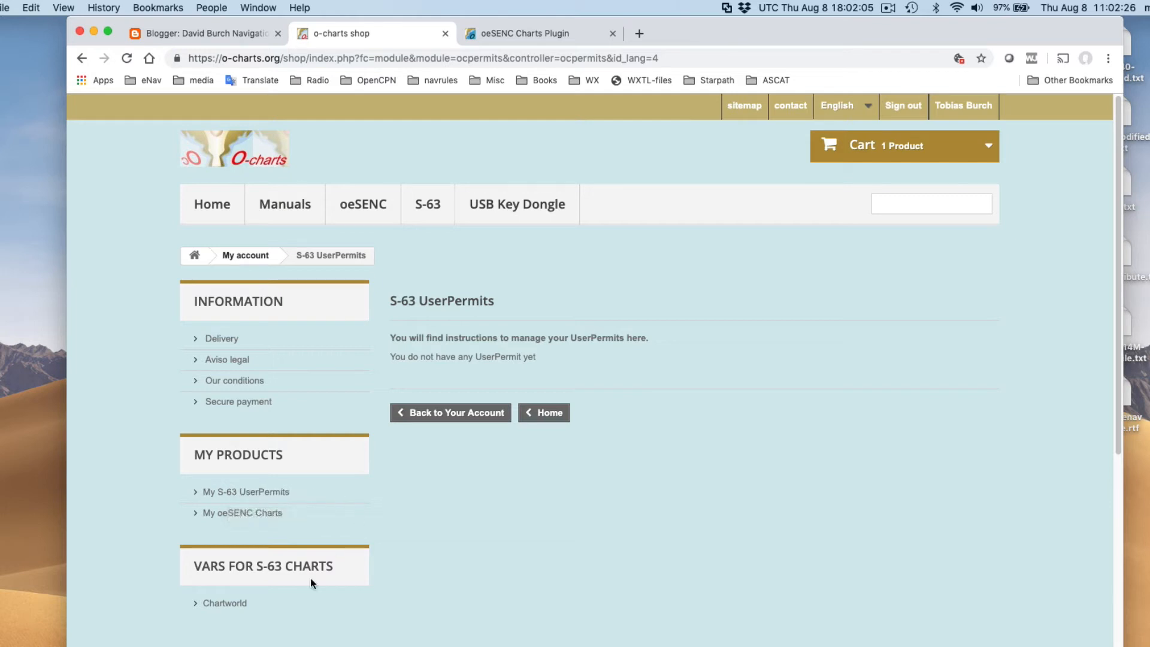
{"action": "mouse_move", "coordinate": [429, 476]}
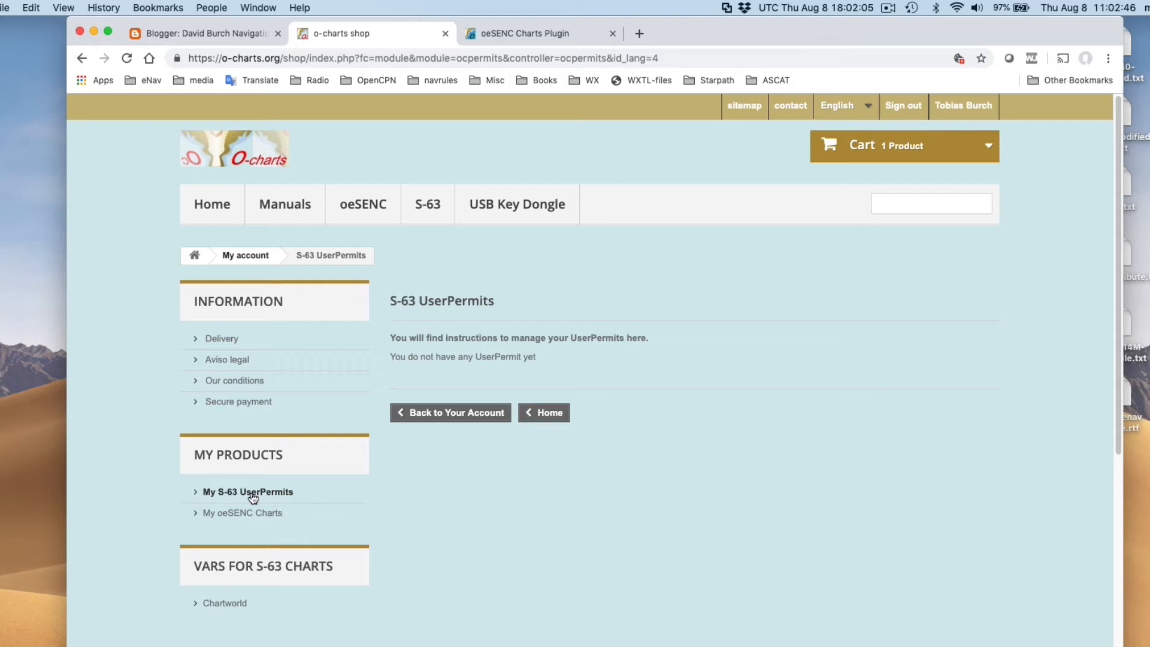
{"action": "mouse_move", "coordinate": [334, 493]}
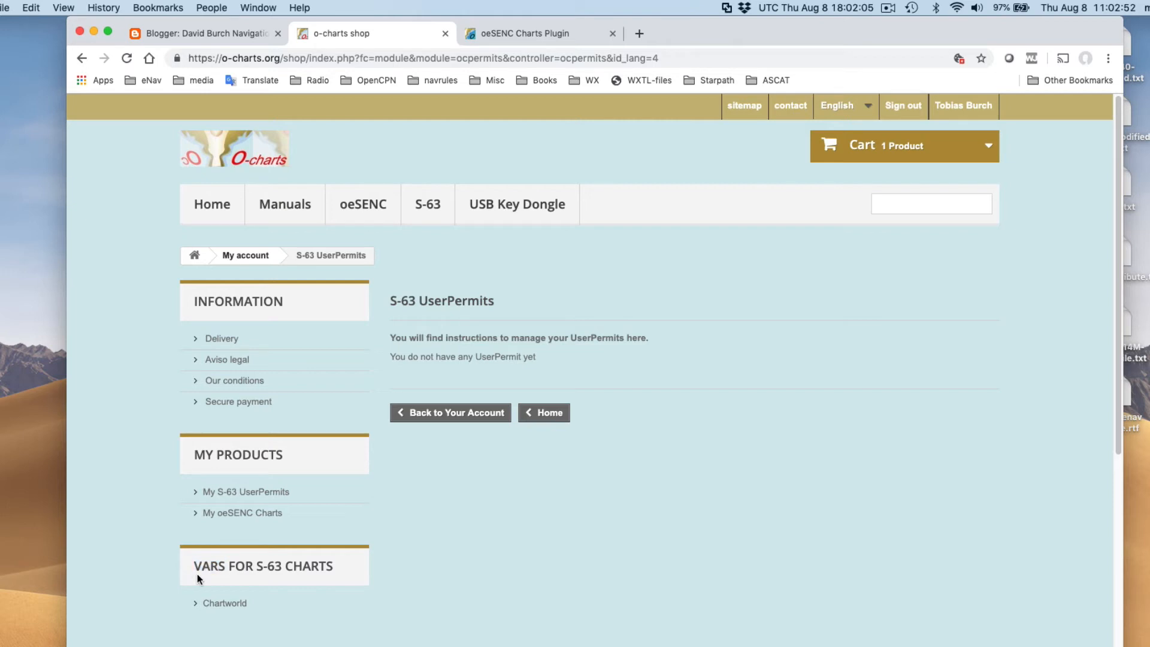
{"action": "mouse_move", "coordinate": [236, 565]}
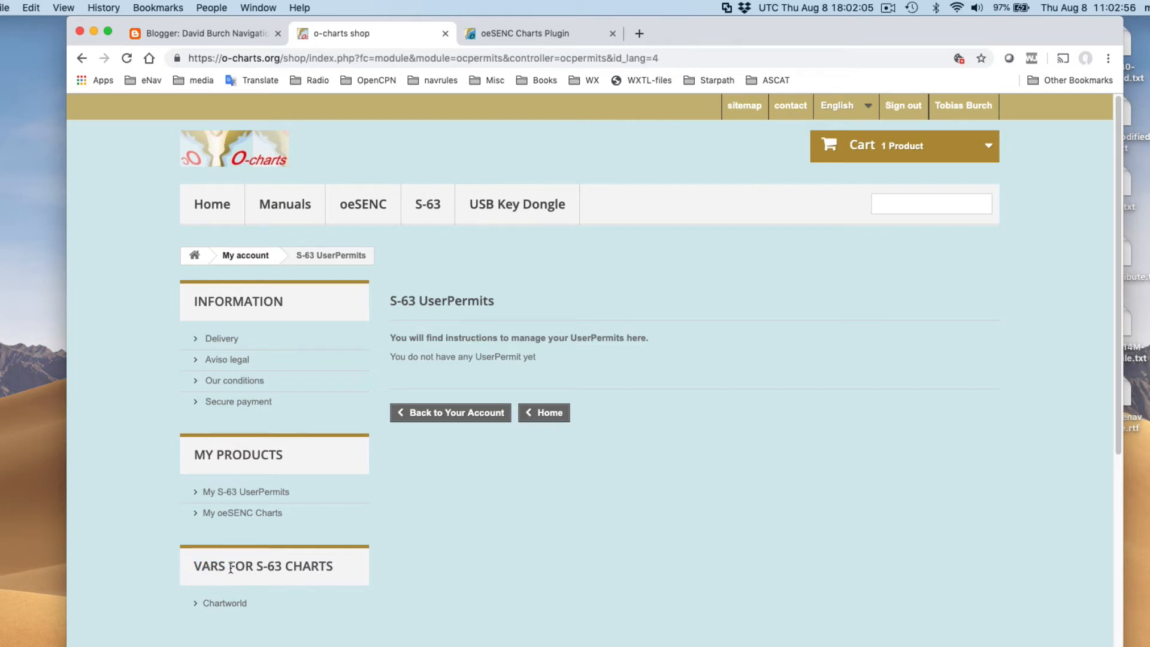
- Open My oeSENC Charts, scroll the empty charts page, and view the cart holding Poland 2019
{"action": "double_click", "coordinate": [209, 565]}
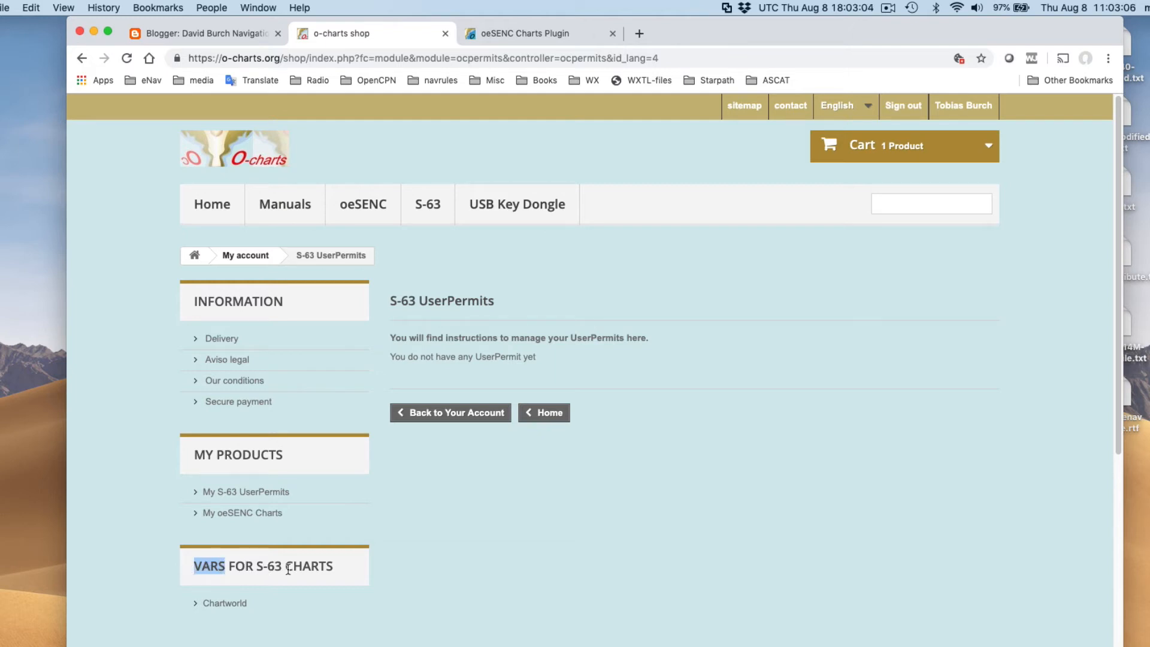
{"action": "mouse_move", "coordinate": [225, 602]}
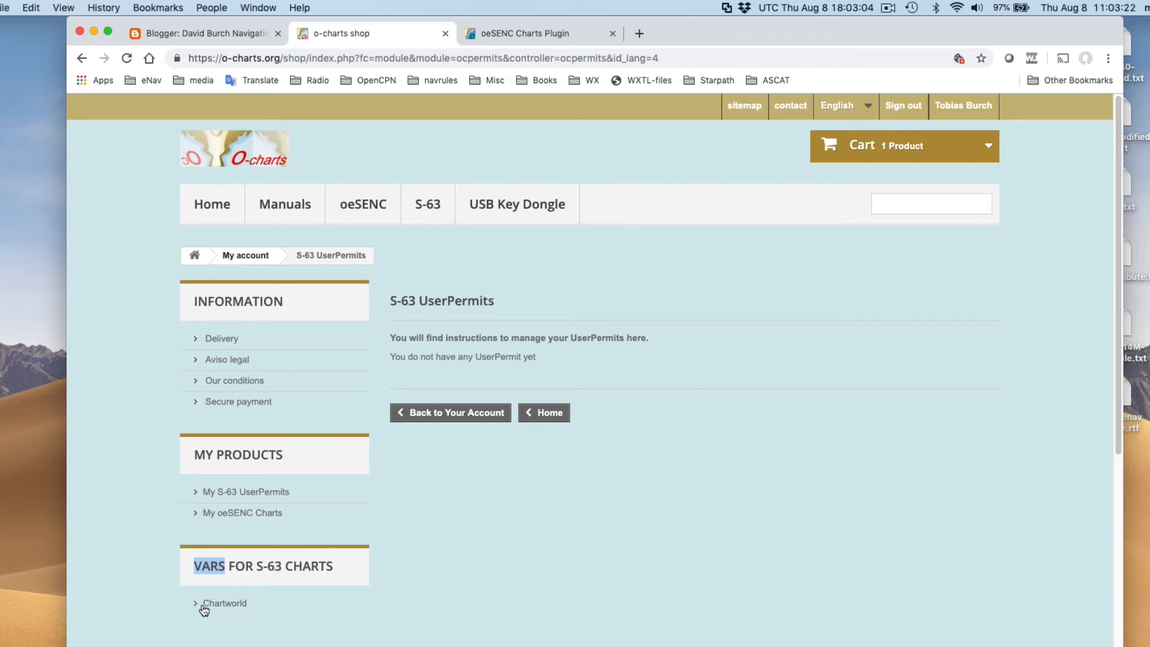
{"action": "mouse_move", "coordinate": [228, 607]}
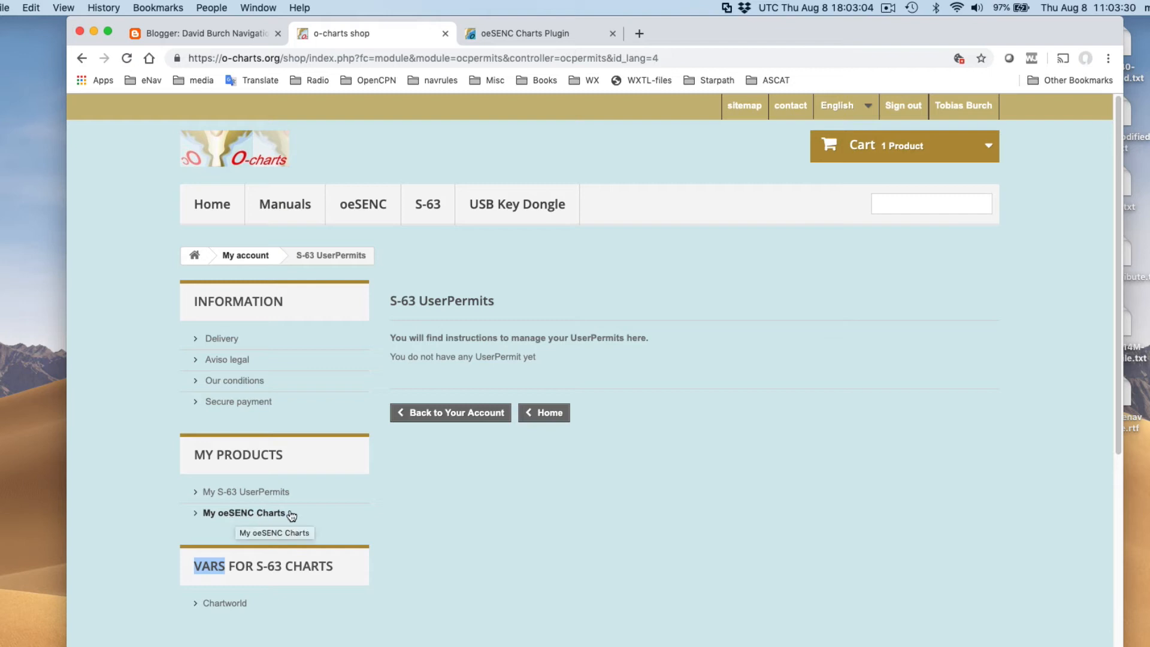
{"action": "mouse_move", "coordinate": [307, 516]}
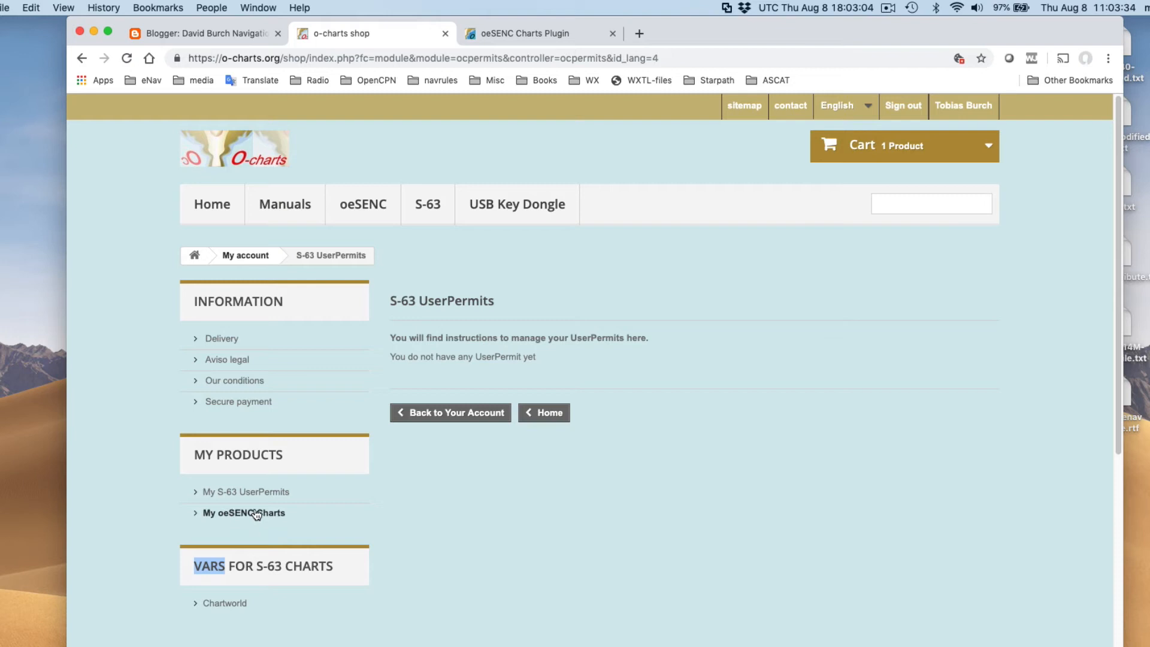
{"action": "mouse_move", "coordinate": [244, 512]}
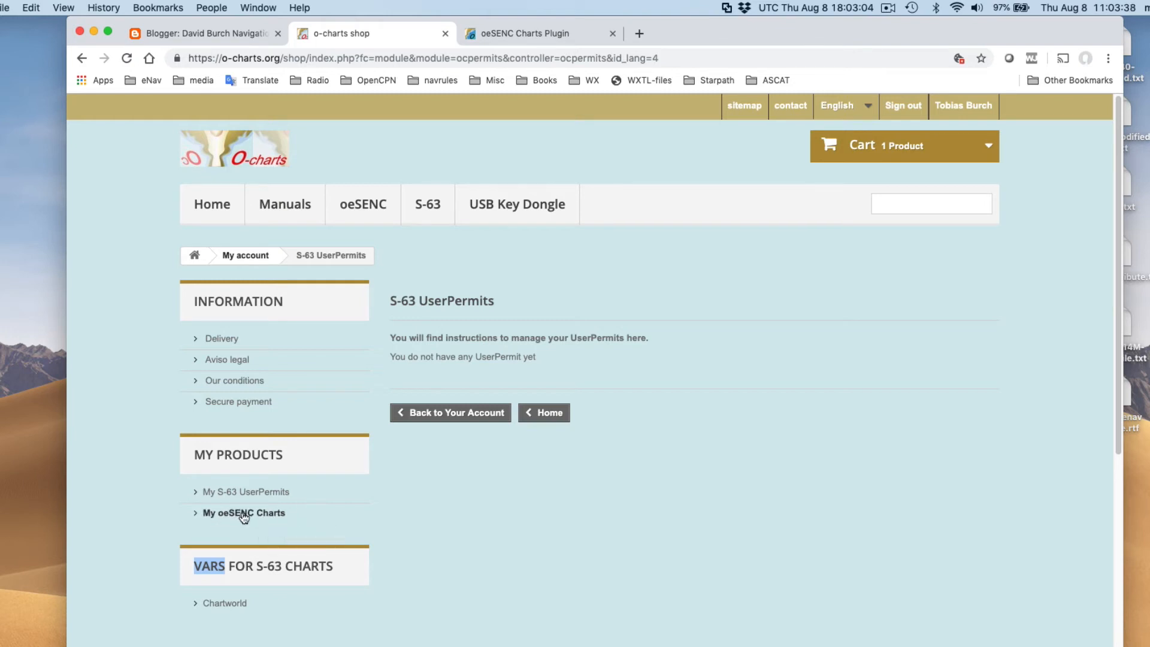
{"action": "left_click", "coordinate": [243, 512]}
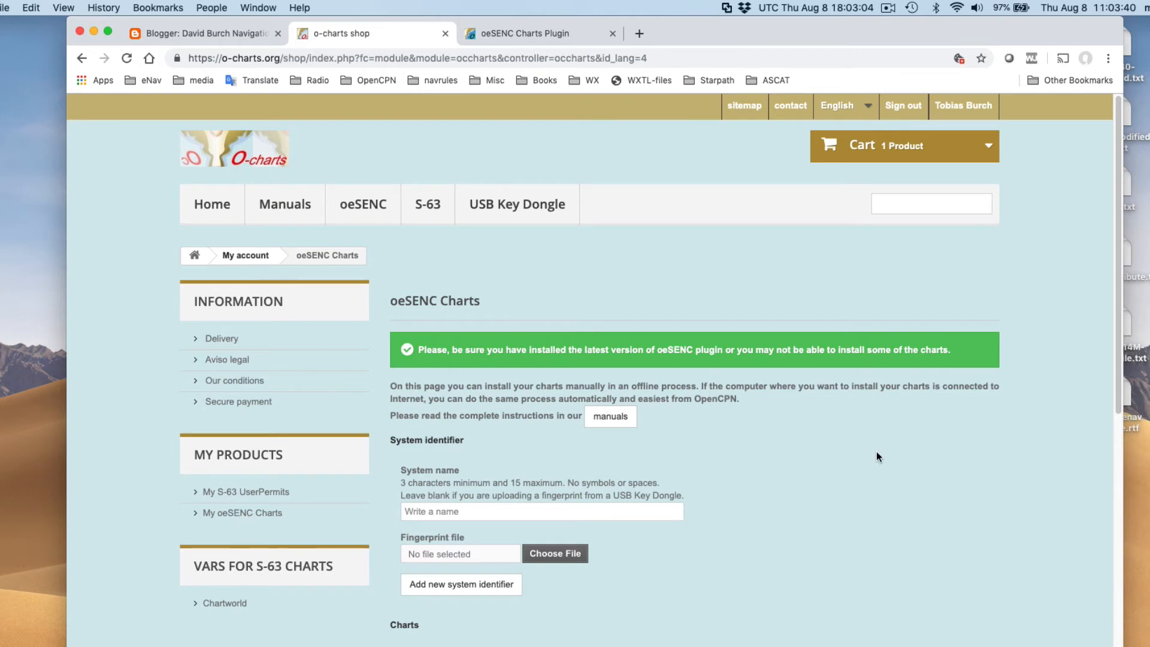
{"action": "mouse_move", "coordinate": [819, 482]}
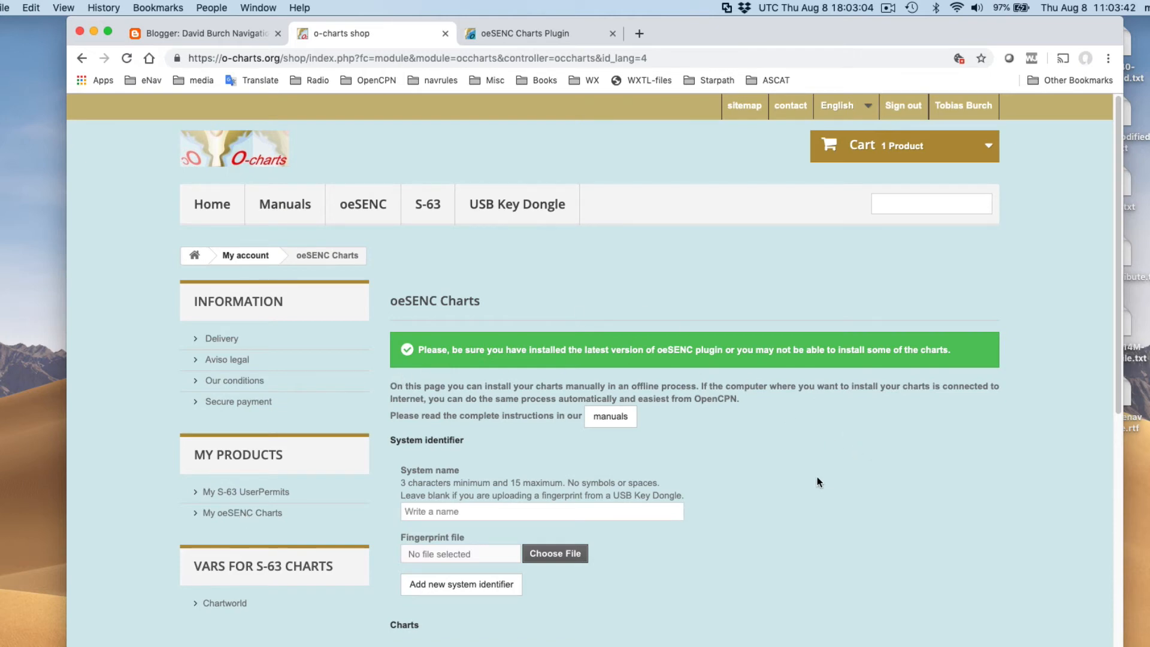
{"action": "scroll", "scroll_direction": "down", "scroll_amount": 3}
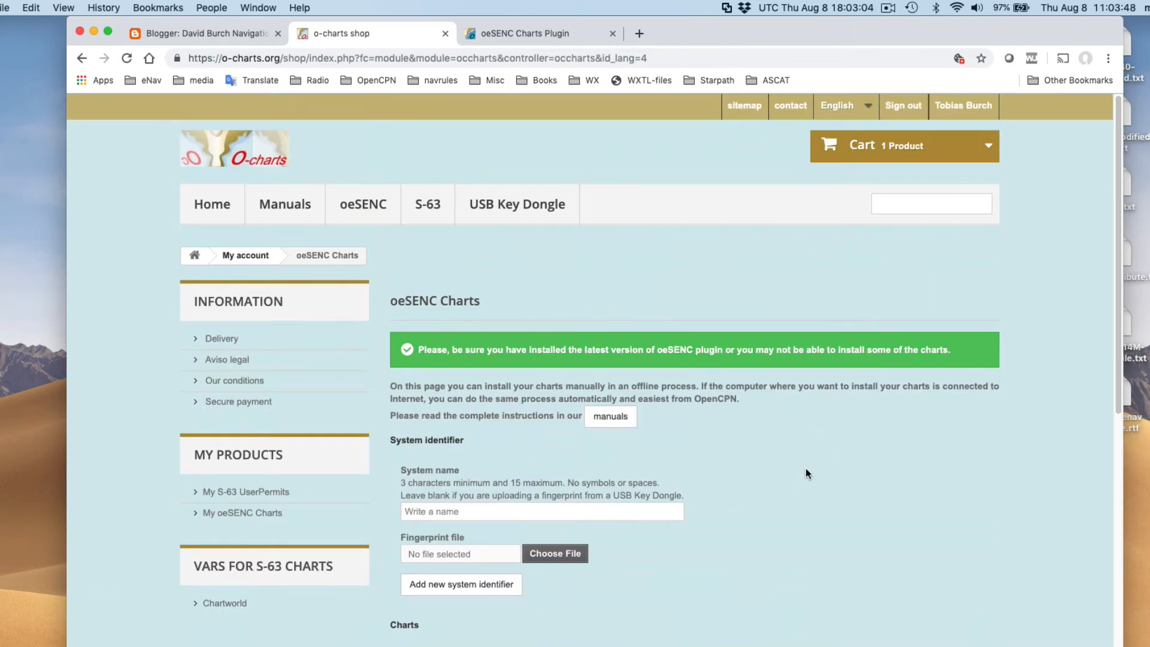
{"action": "scroll", "scroll_direction": "down", "scroll_amount": 3}
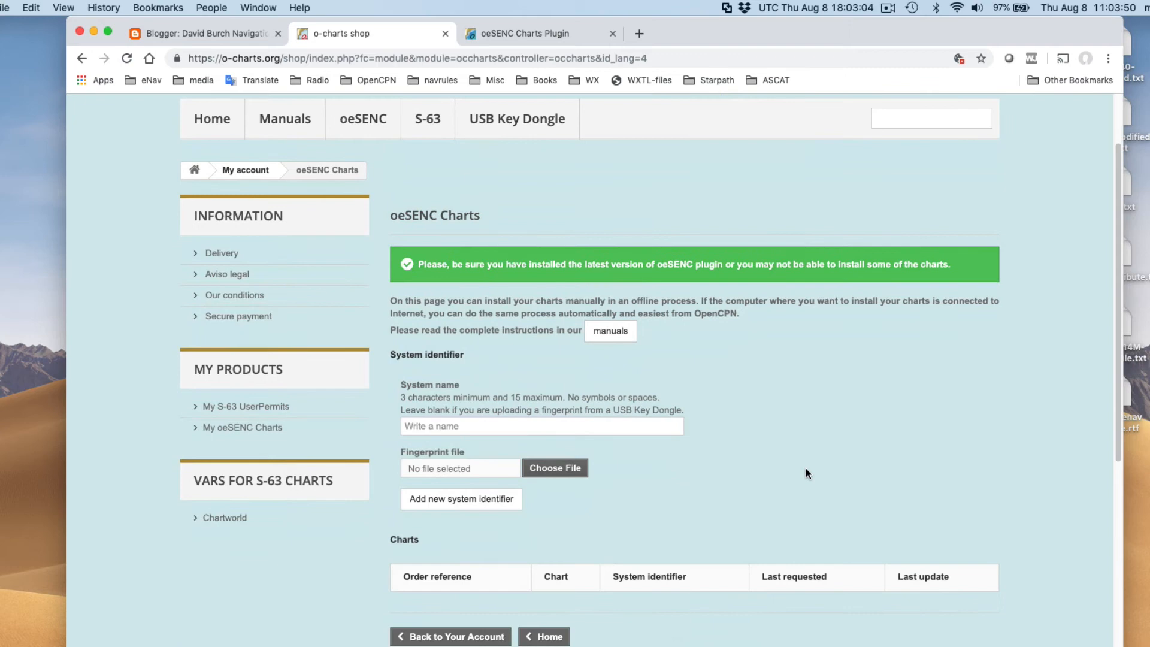
{"action": "scroll", "scroll_direction": "down", "scroll_amount": 3}
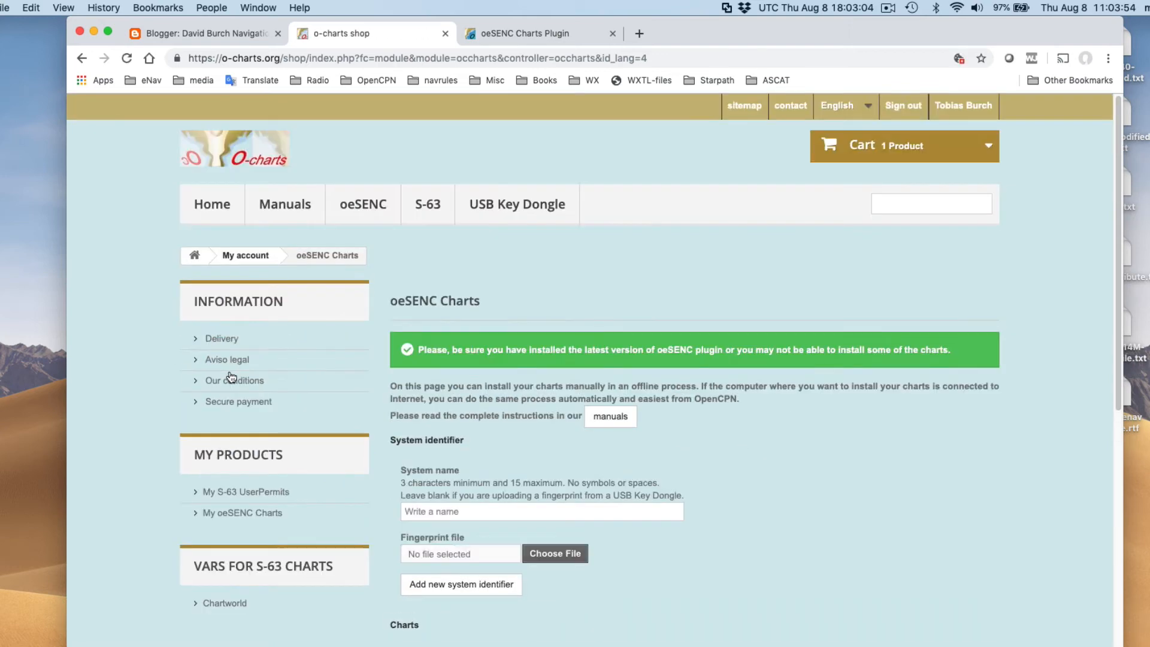
{"action": "scroll", "scroll_direction": "down", "scroll_amount": 3}
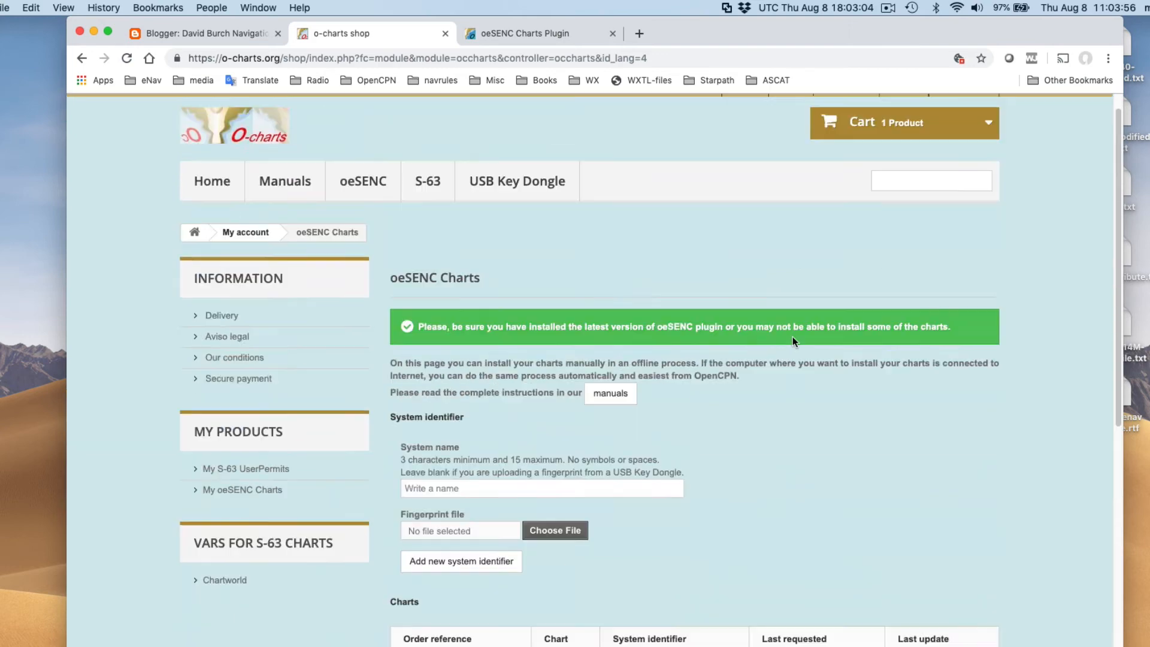
{"action": "left_click", "coordinate": [904, 122]}
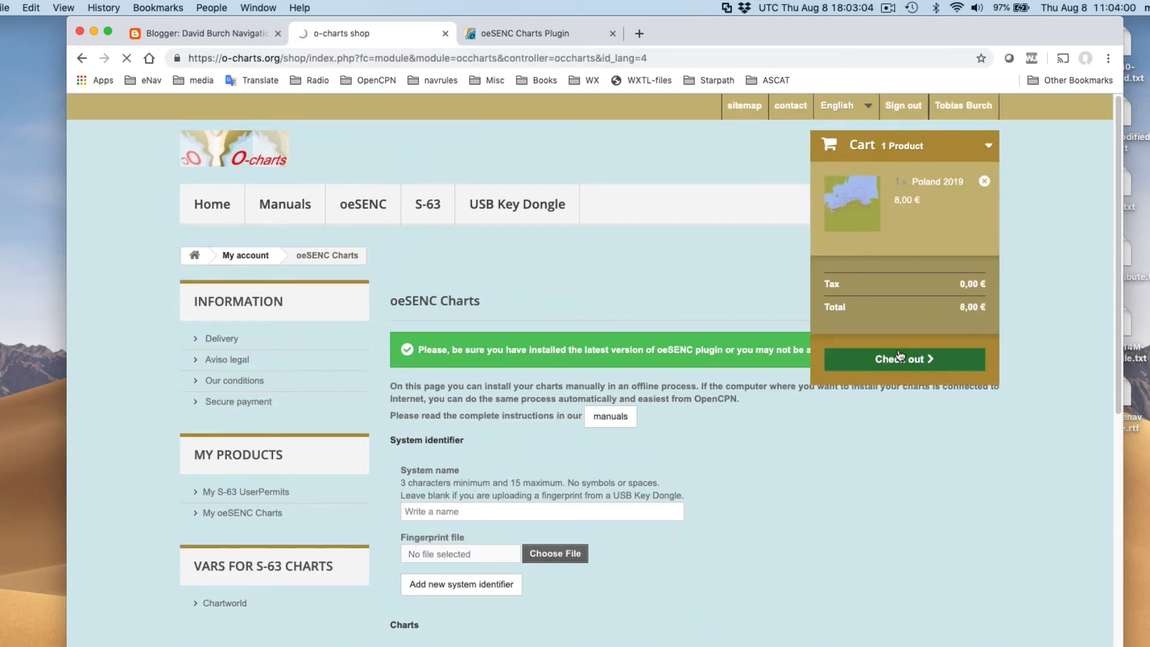
- Check out the Poland 2019 cart through the summary and billing address steps
{"action": "left_click", "coordinate": [902, 359]}
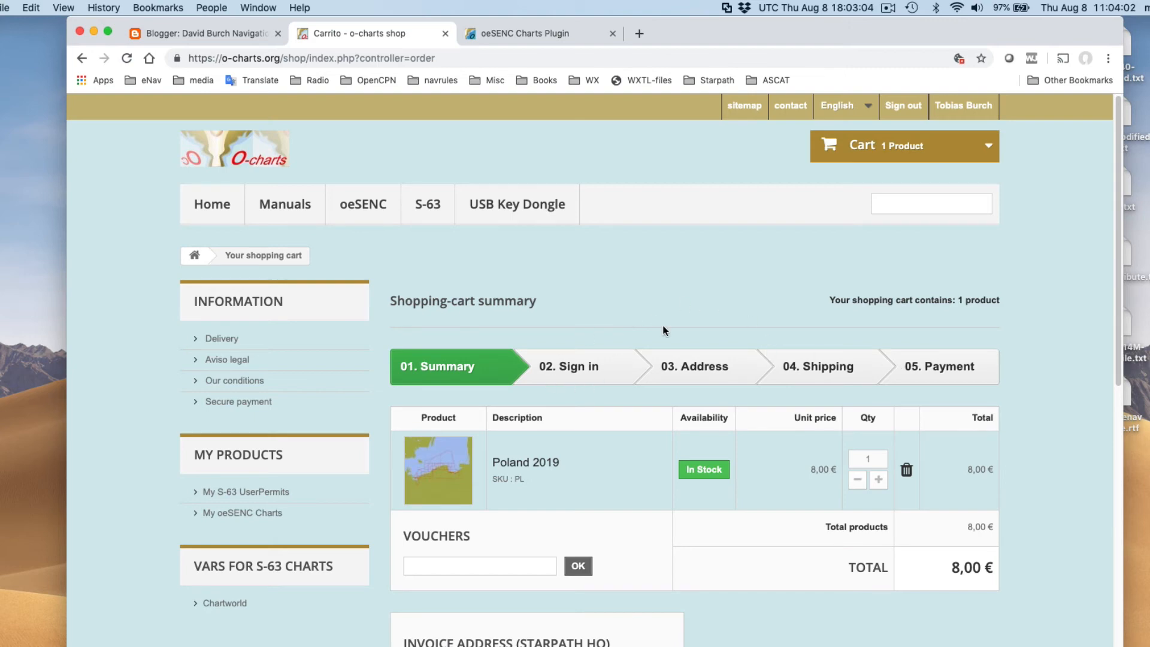
{"action": "scroll", "scroll_direction": "down", "scroll_amount": 3}
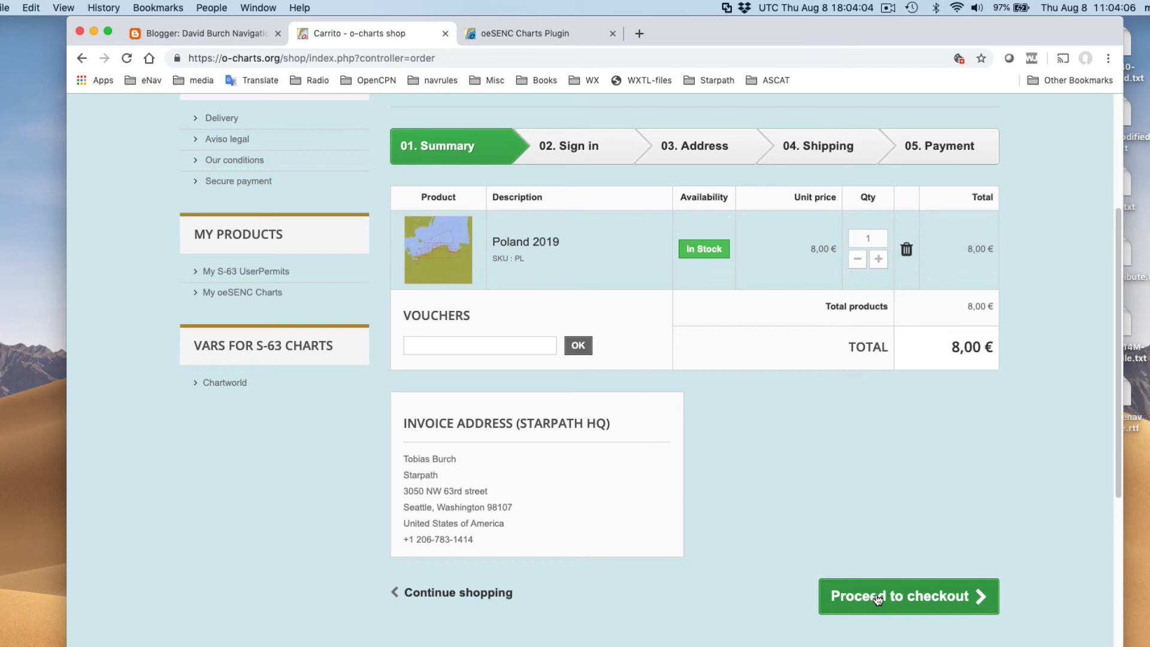
{"action": "left_click", "coordinate": [907, 595]}
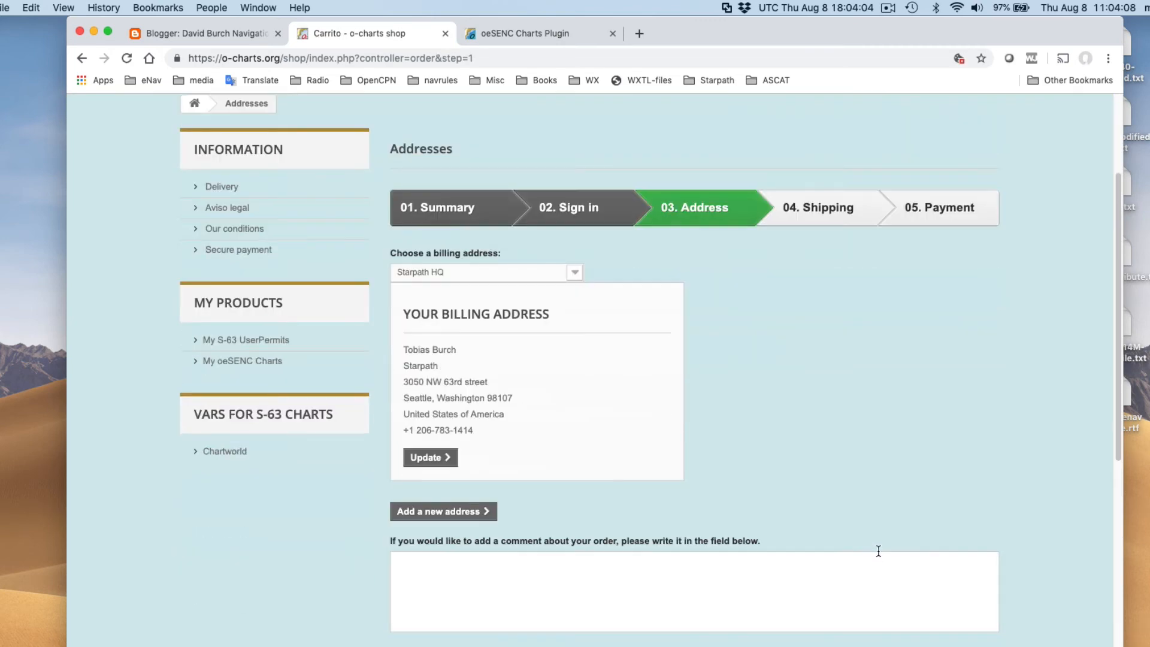
{"action": "scroll", "scroll_direction": "down", "scroll_amount": 3}
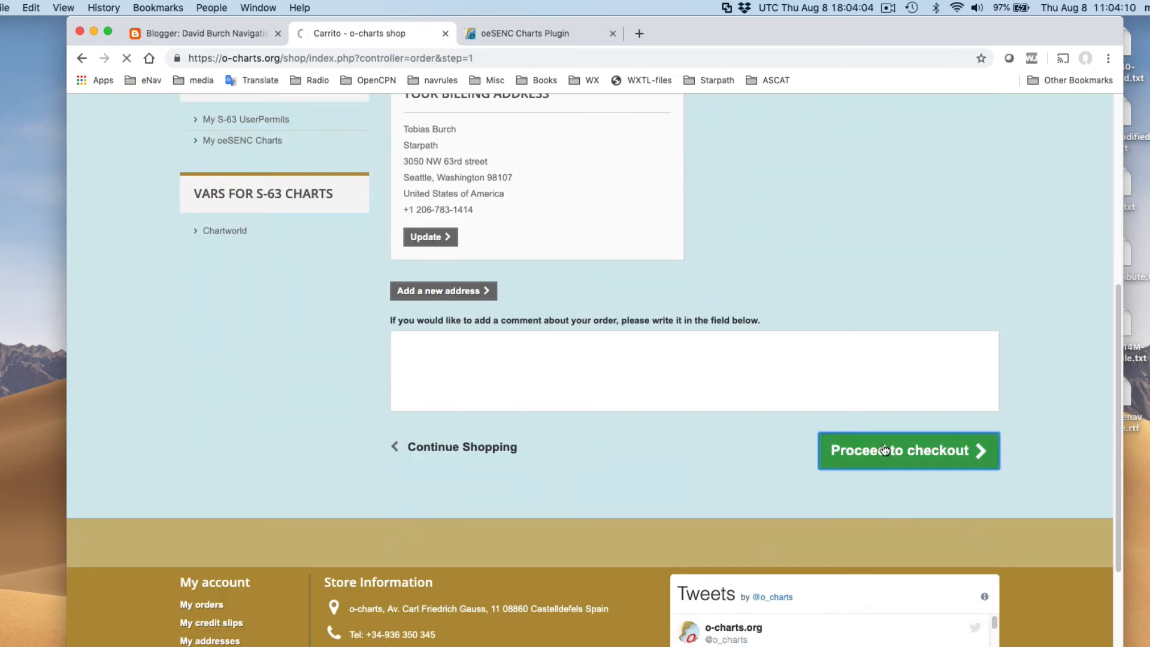
{"action": "left_click", "coordinate": [908, 450]}
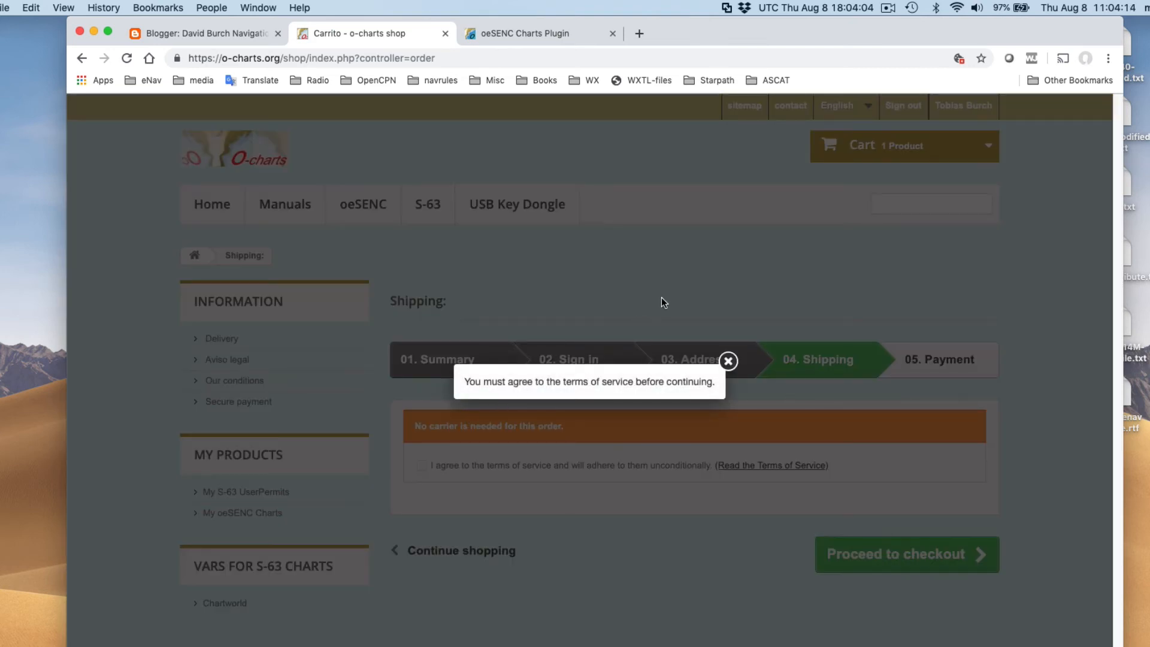
- Accept the terms of service and continue to the payment options
{"action": "left_click", "coordinate": [421, 465]}
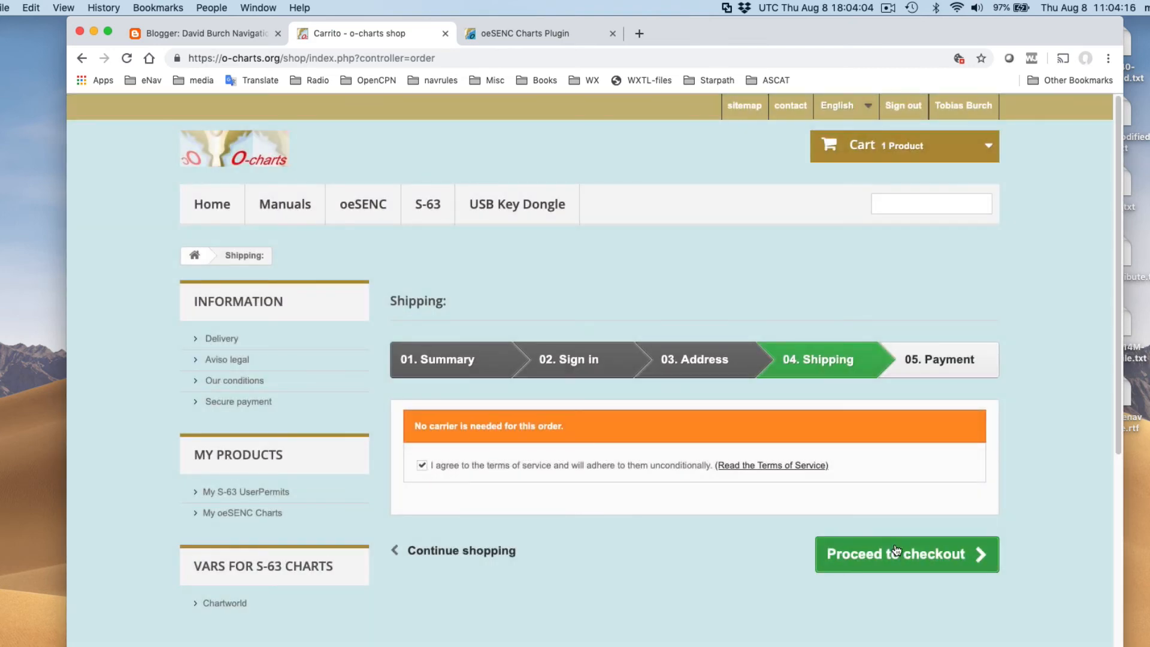
{"action": "left_click", "coordinate": [906, 554]}
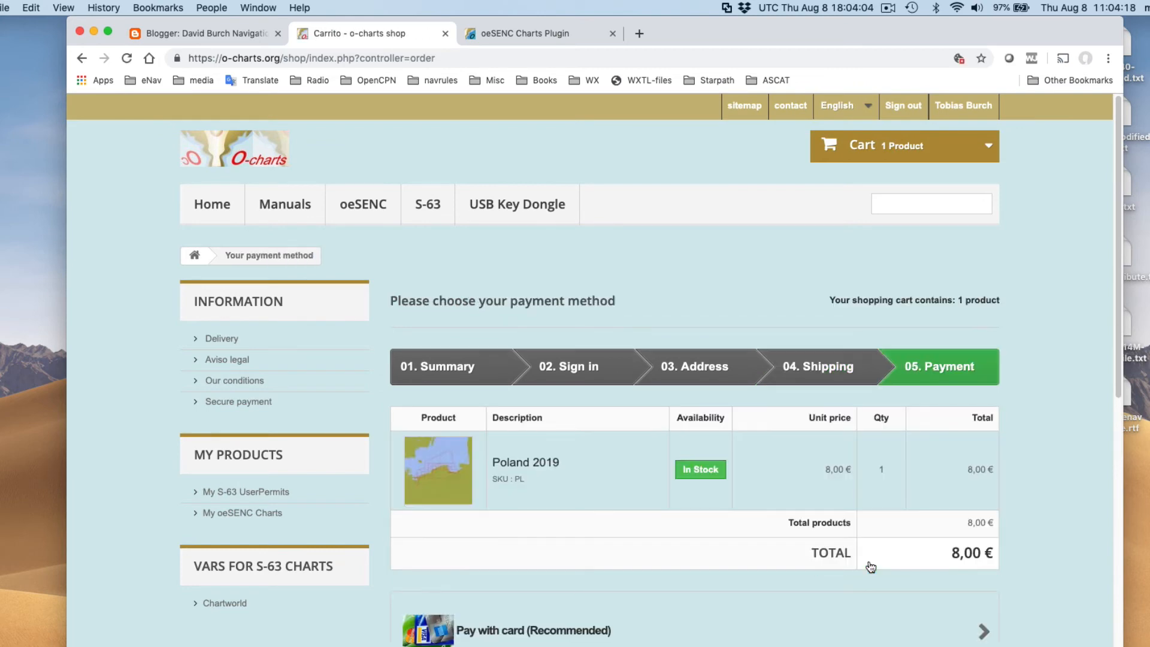
{"action": "scroll", "scroll_direction": "down", "scroll_amount": 3}
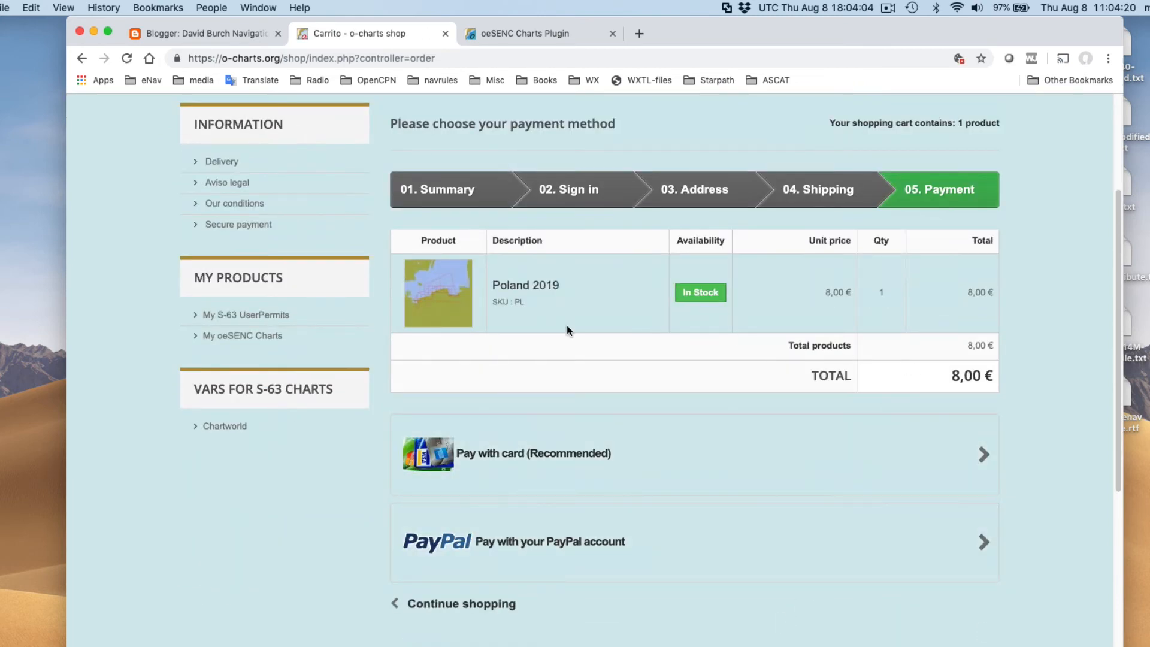
{"action": "mouse_move", "coordinate": [971, 455]}
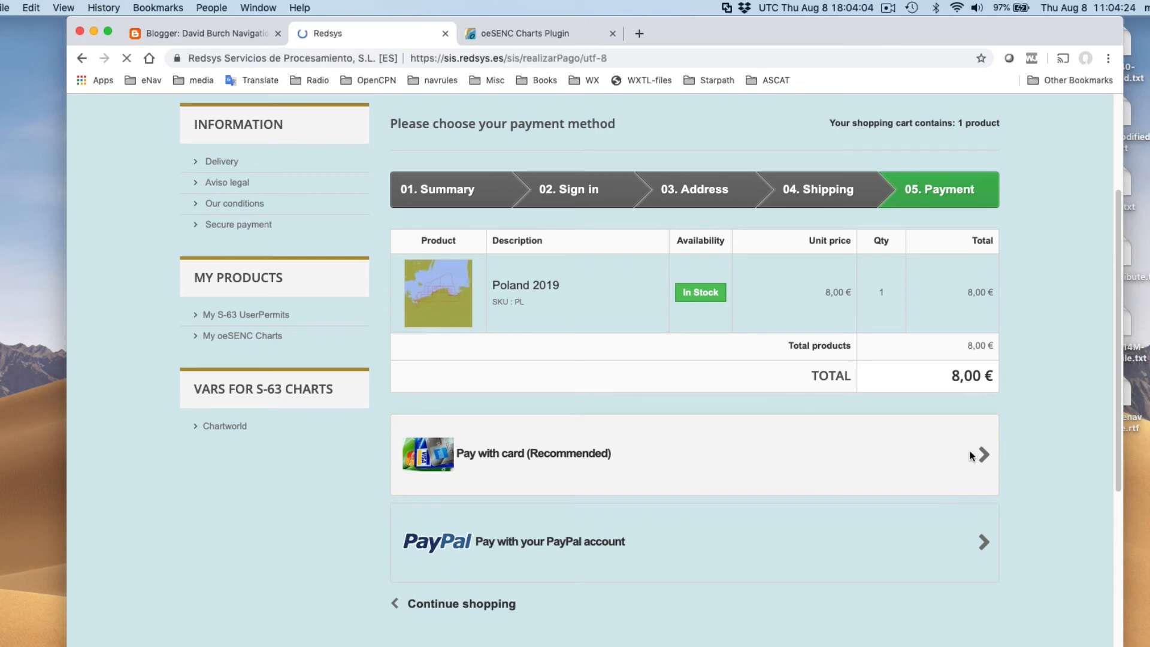
- Pay the 8,00 € Poland 2019 order by card in Redsys and return to the shop
{"action": "left_click", "coordinate": [533, 453]}
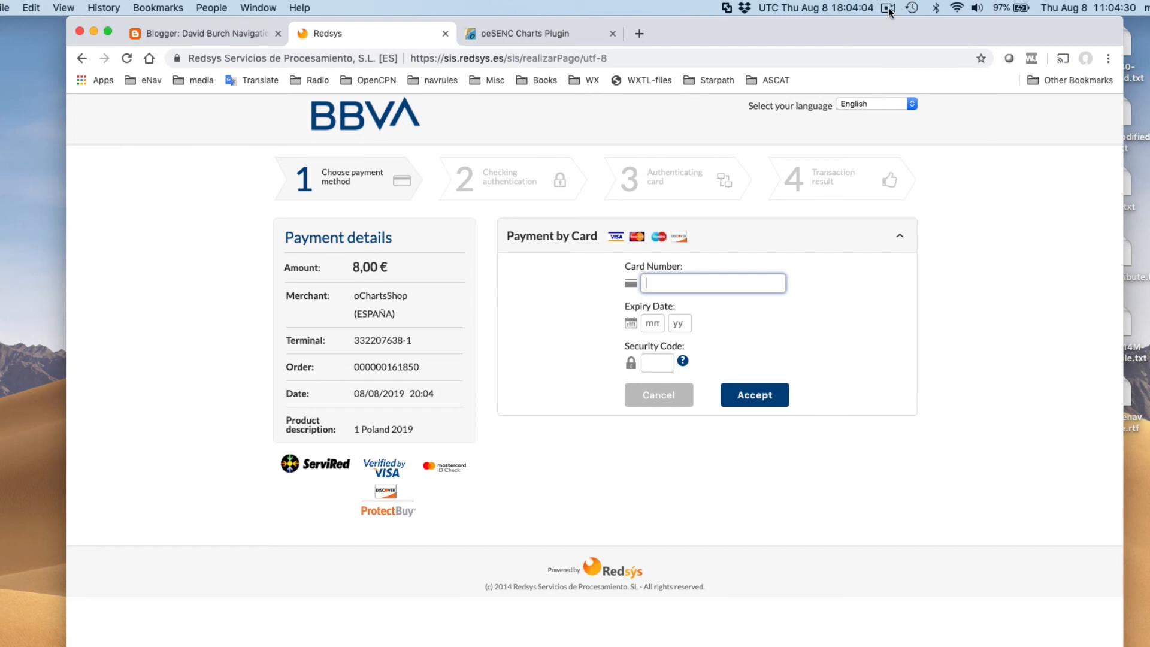
{"action": "left_click", "coordinate": [888, 8]}
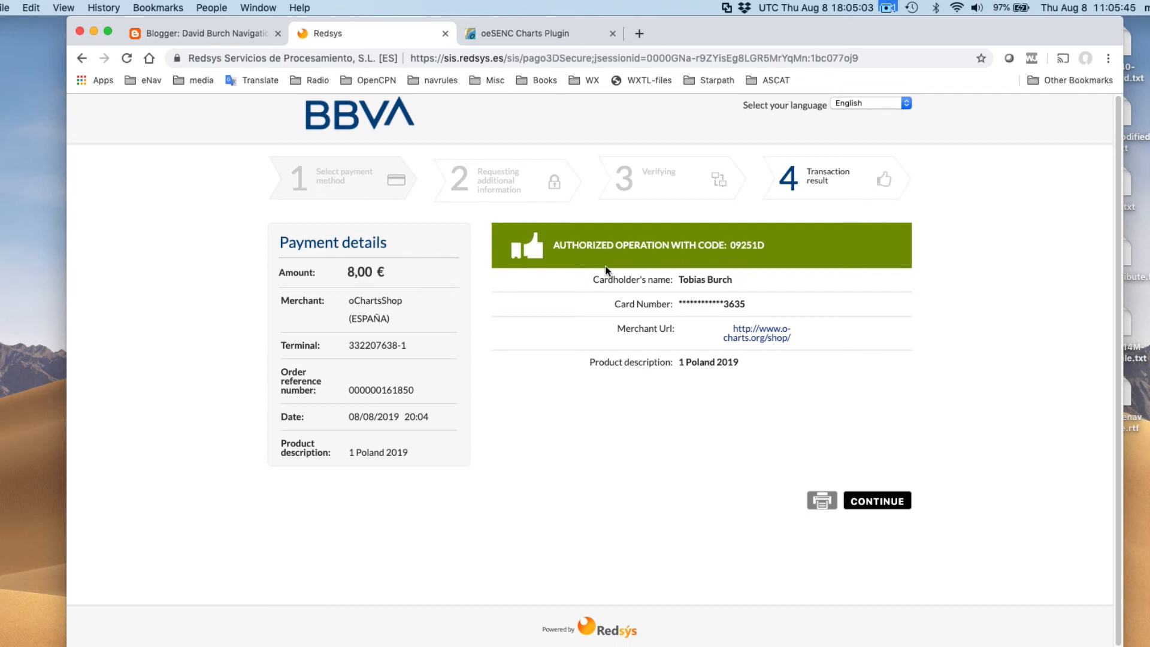
{"action": "mouse_move", "coordinate": [796, 429]}
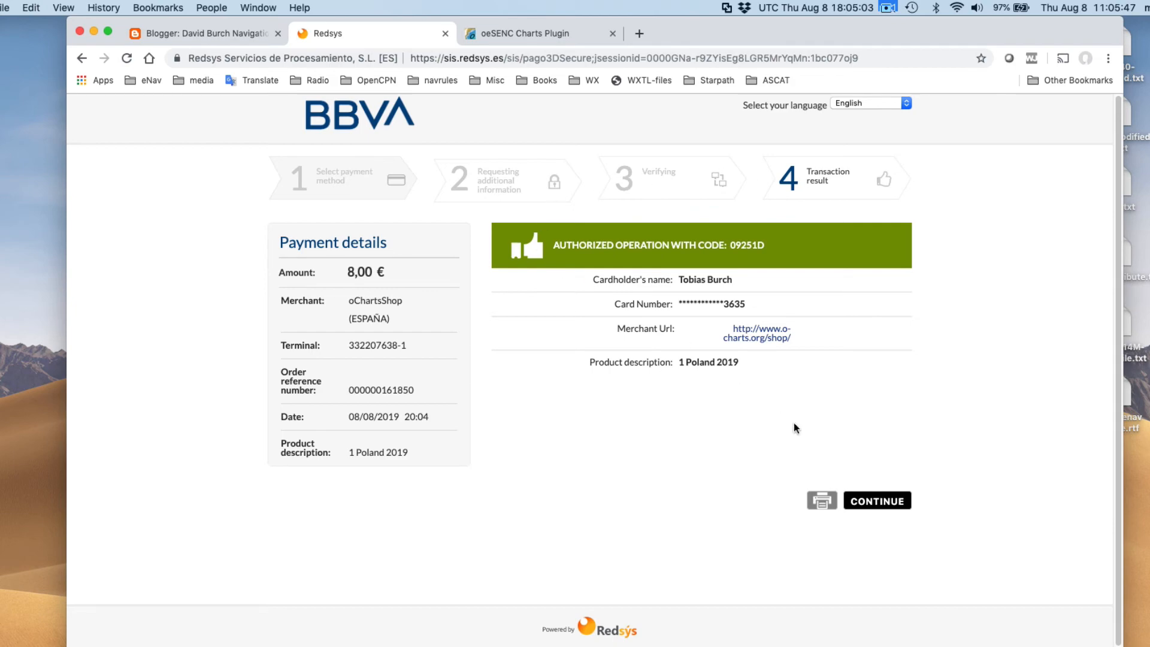
{"action": "left_click", "coordinate": [877, 500]}
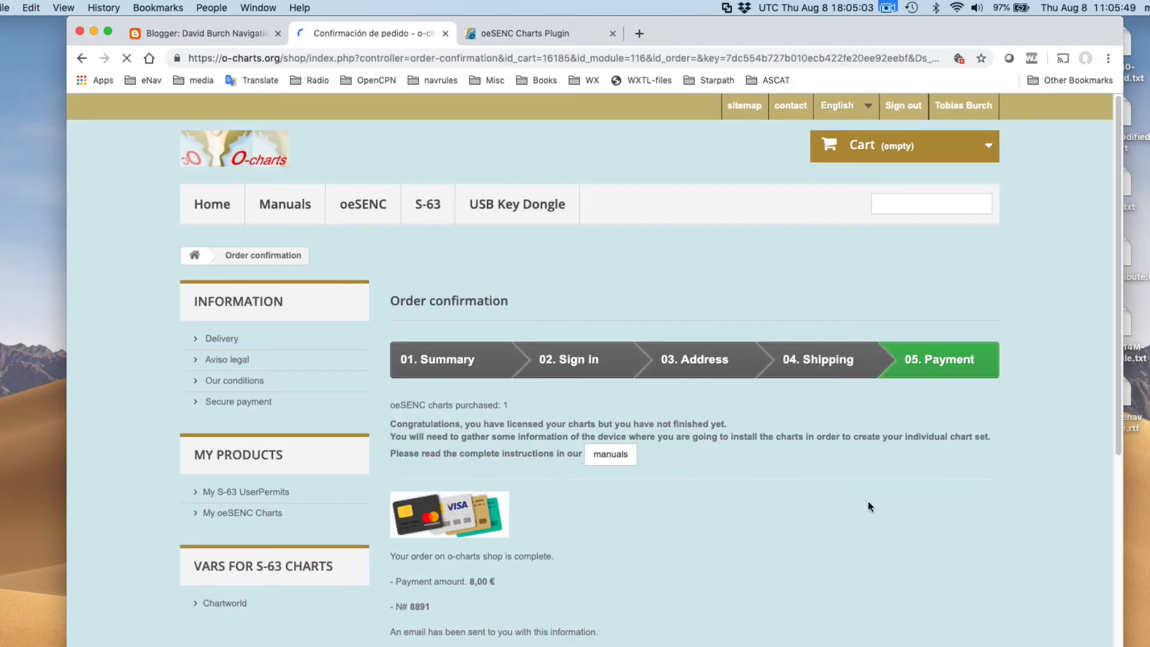
- Review the confirmation and payment-received order history, then go to My oeSENC Charts
{"action": "scroll", "scroll_direction": "down", "scroll_amount": 3}
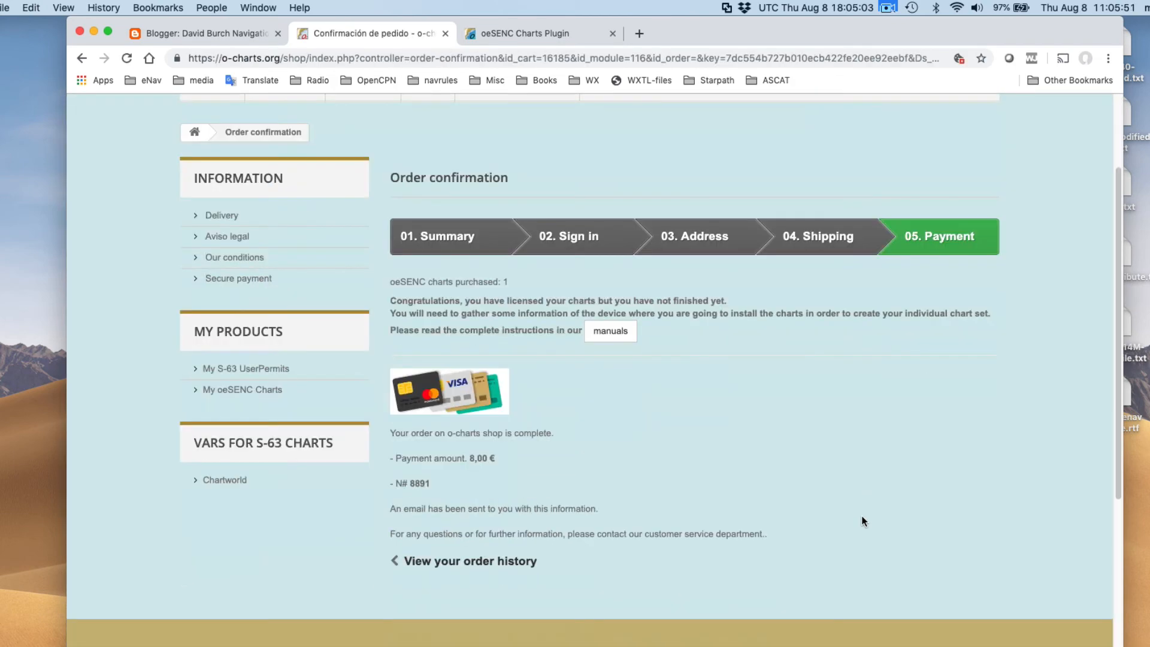
{"action": "mouse_move", "coordinate": [942, 246]}
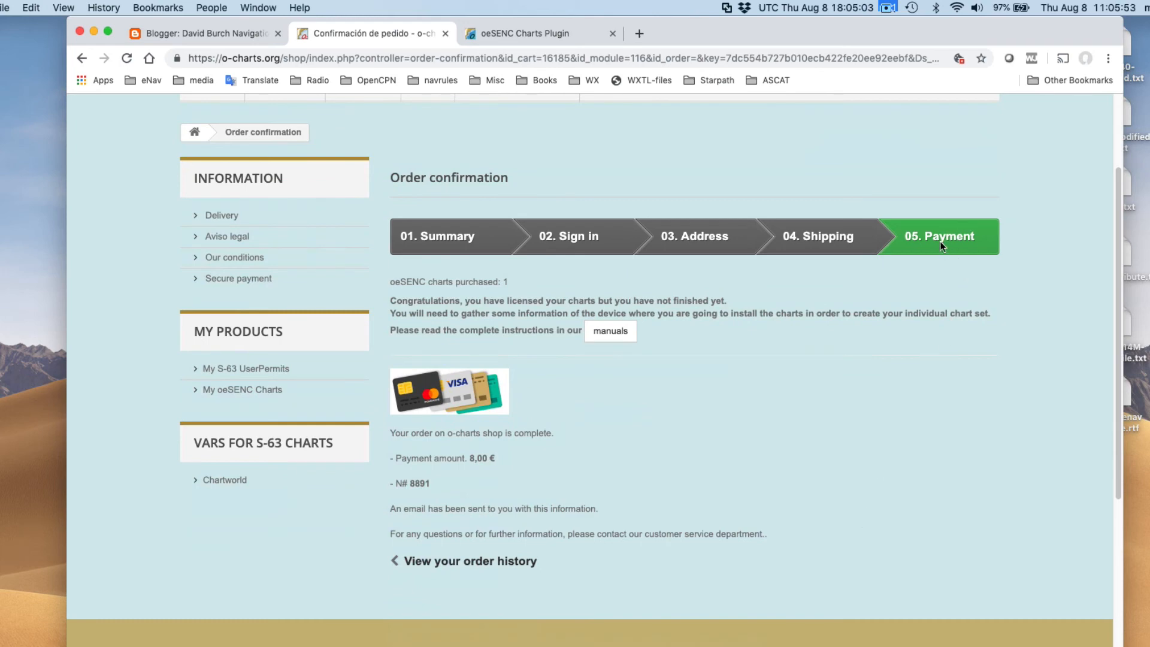
{"action": "mouse_move", "coordinate": [432, 290]}
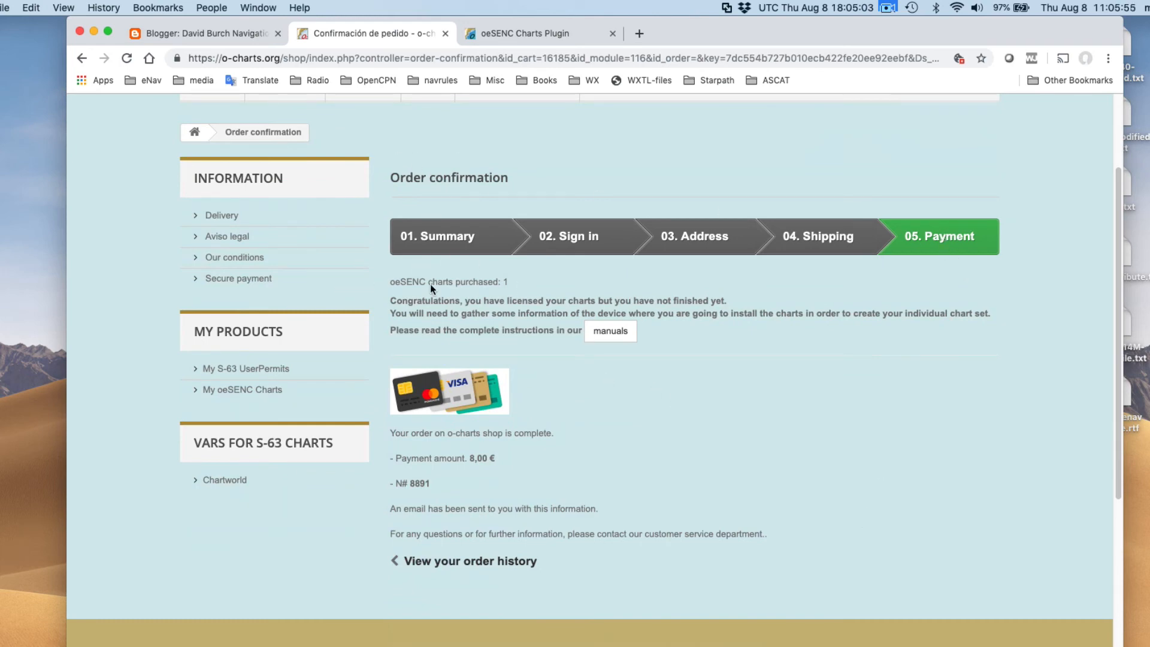
{"action": "scroll", "scroll_direction": "down", "scroll_amount": 3}
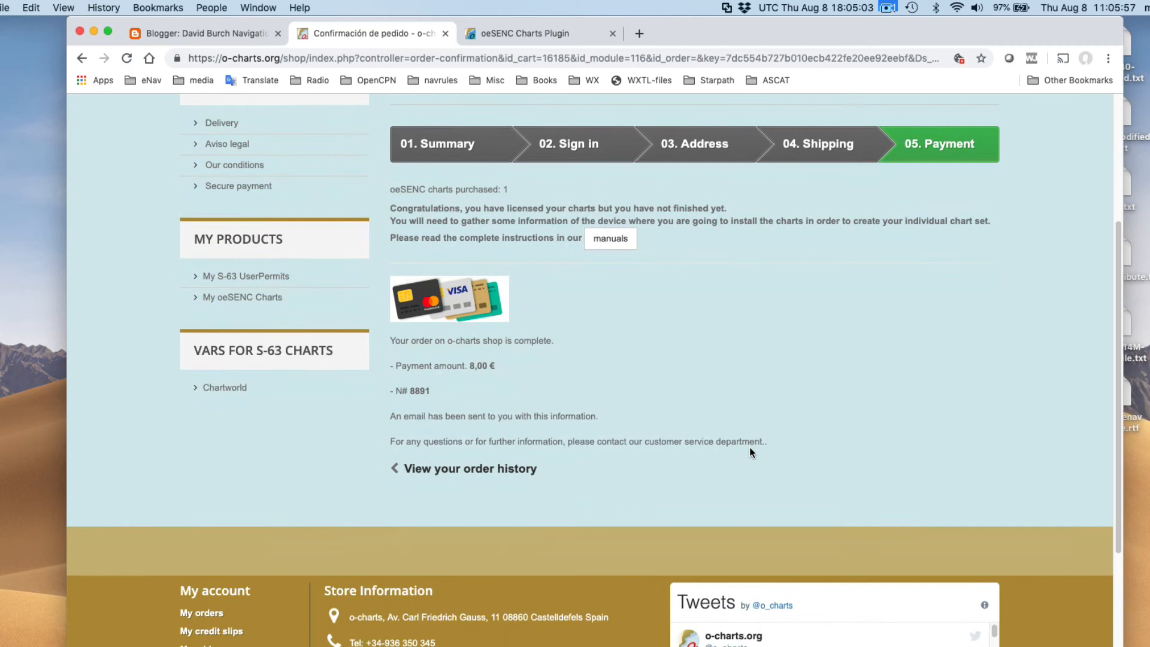
{"action": "left_click", "coordinate": [468, 468]}
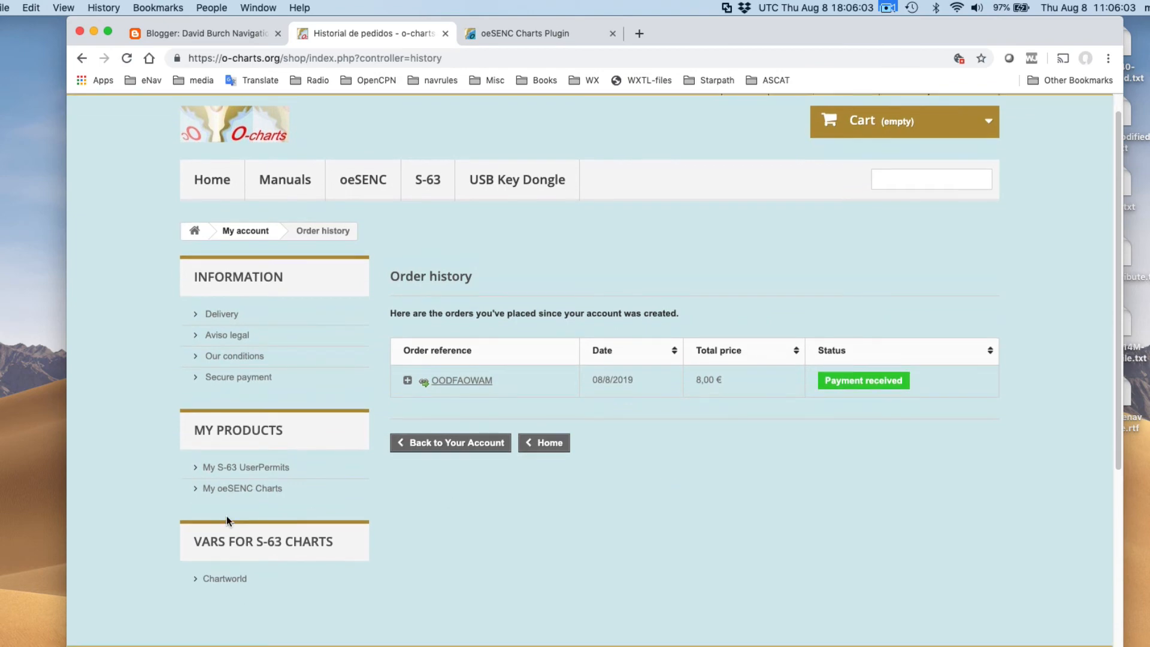
{"action": "left_click", "coordinate": [242, 487]}
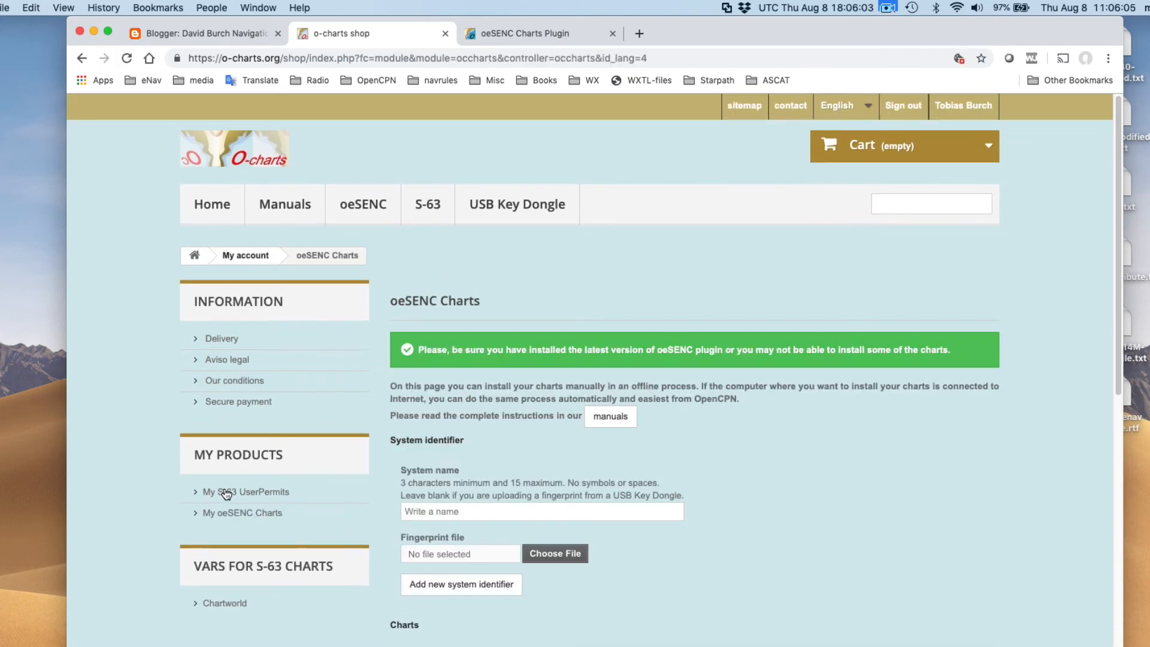
{"action": "scroll", "scroll_direction": "down", "scroll_amount": 3}
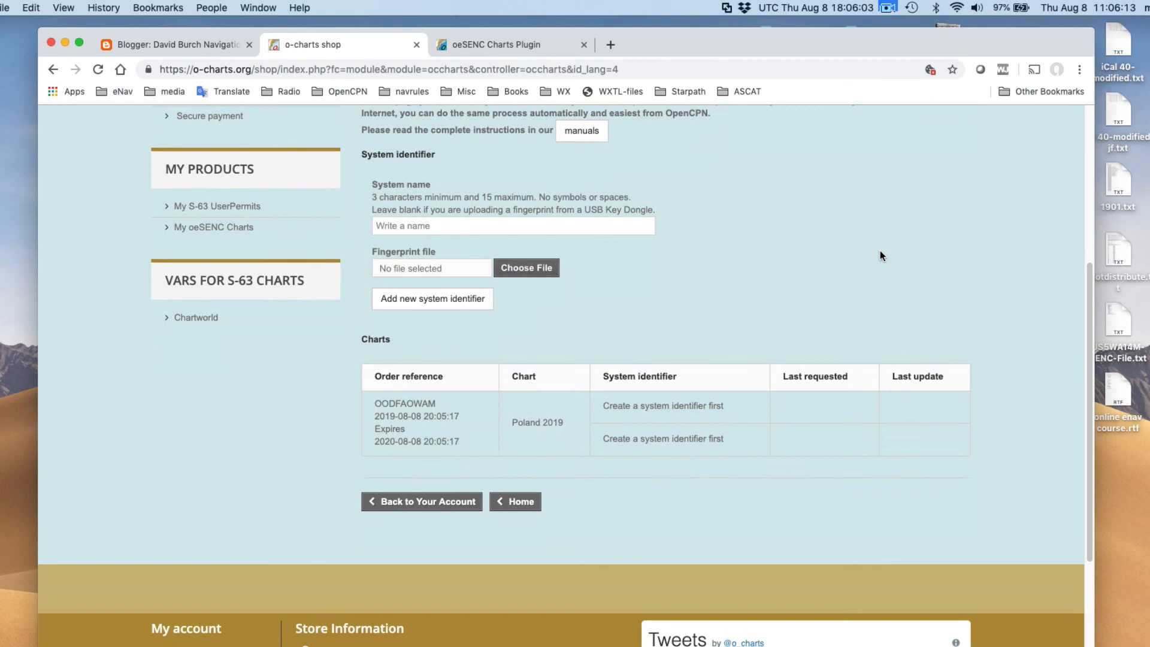
{"action": "mouse_move", "coordinate": [523, 319]}
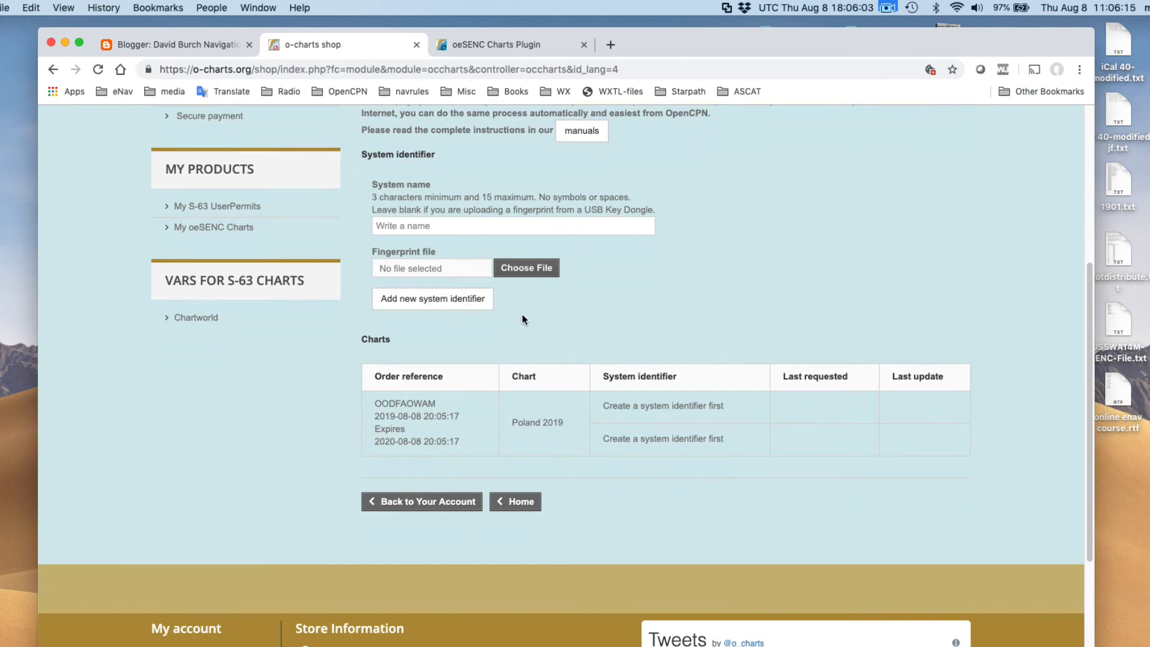
{"action": "mouse_move", "coordinate": [634, 255]}
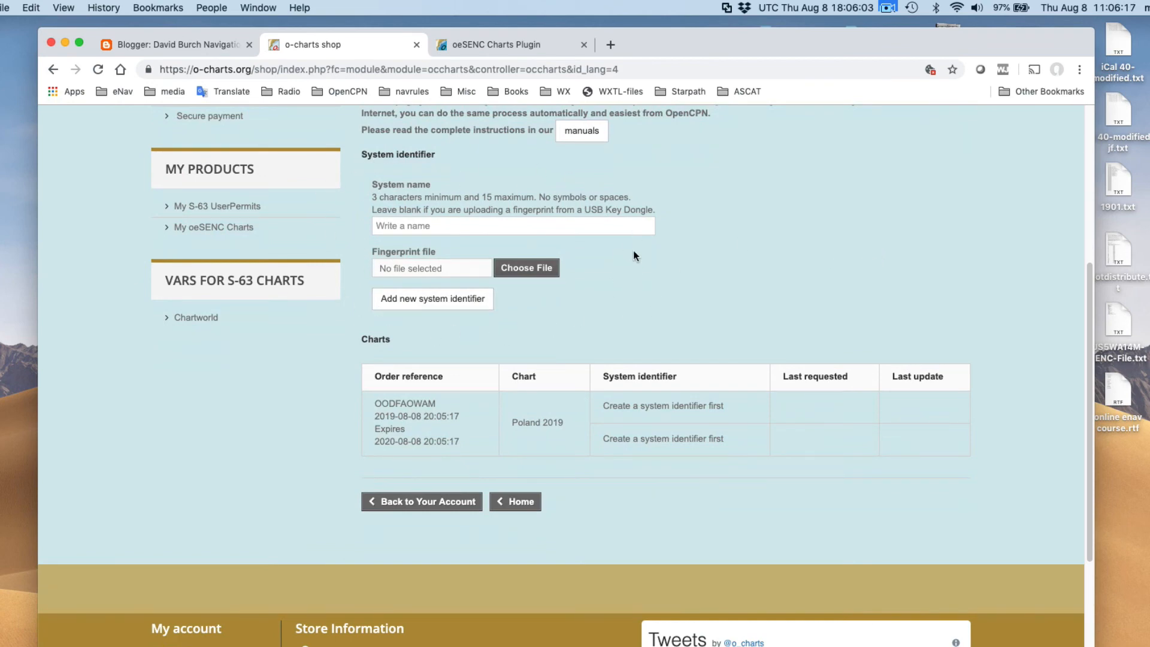
{"action": "mouse_move", "coordinate": [634, 274]}
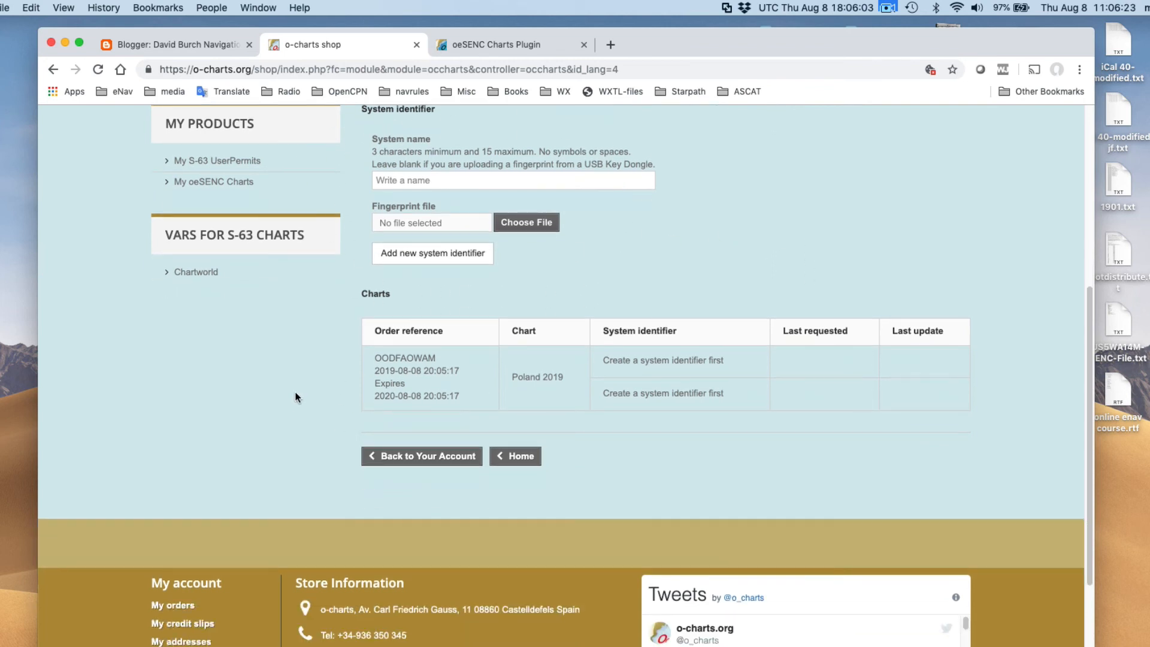
{"action": "mouse_move", "coordinate": [767, 162]}
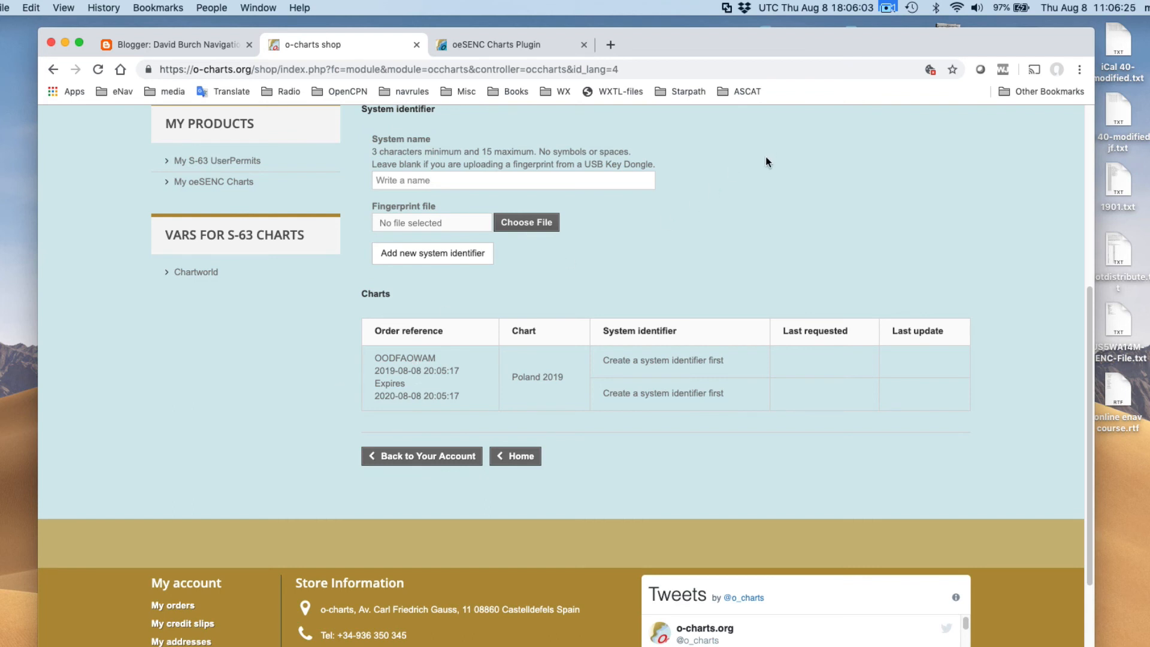
{"action": "mouse_move", "coordinate": [287, 380]}
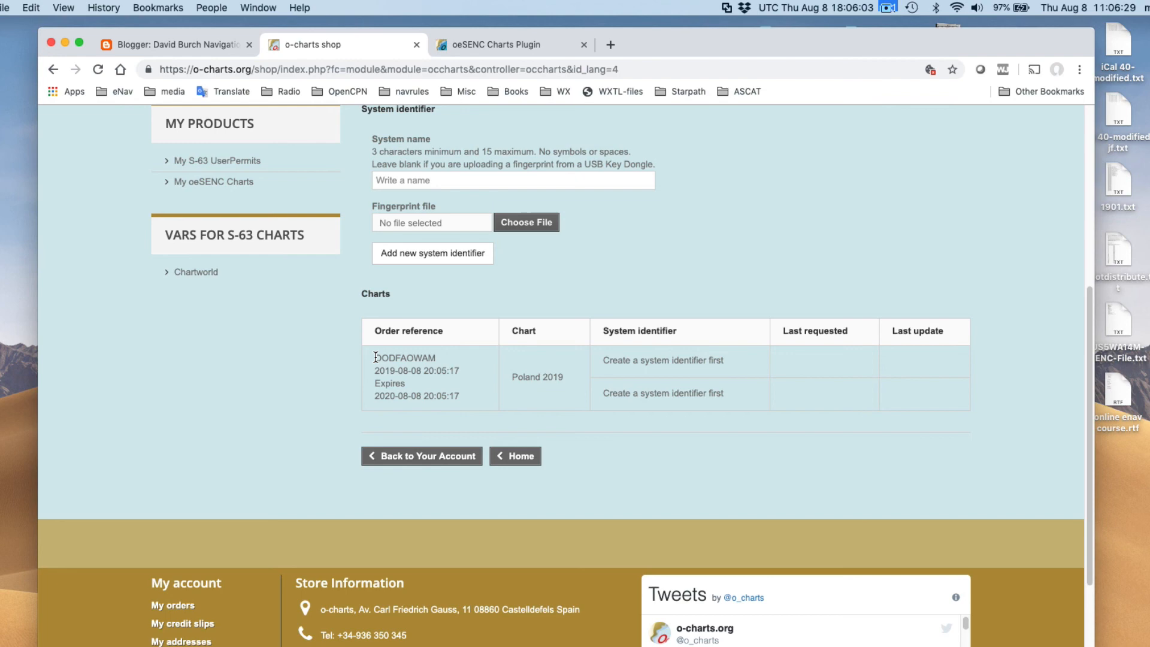
{"action": "double_click", "coordinate": [405, 358]}
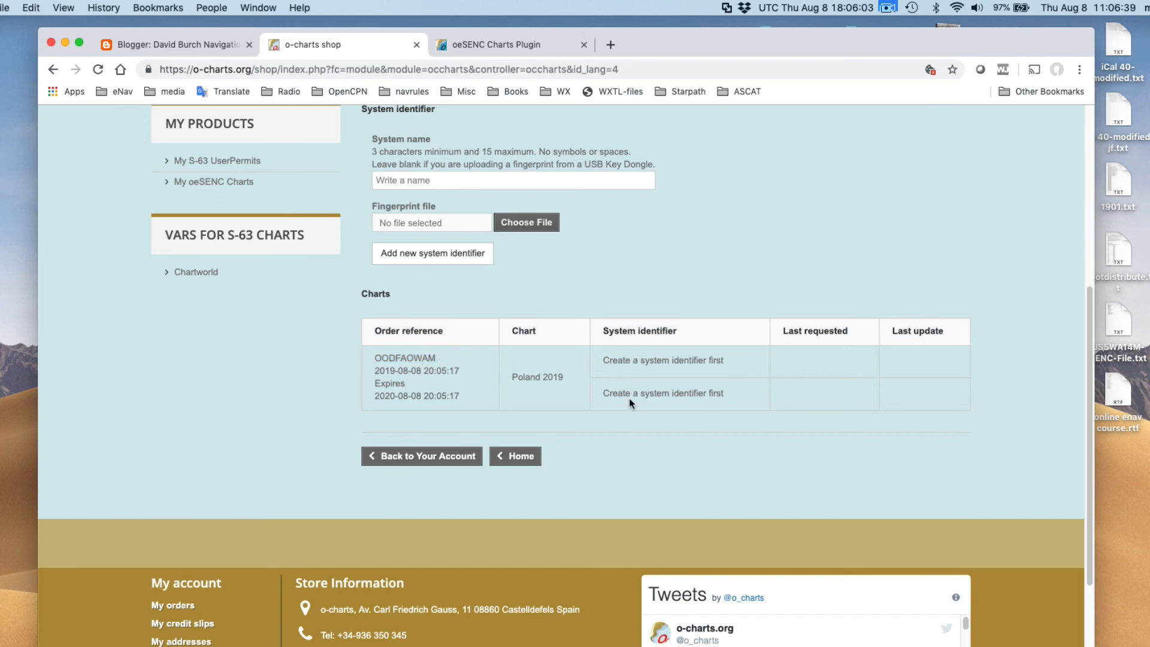
{"action": "mouse_move", "coordinate": [587, 472]}
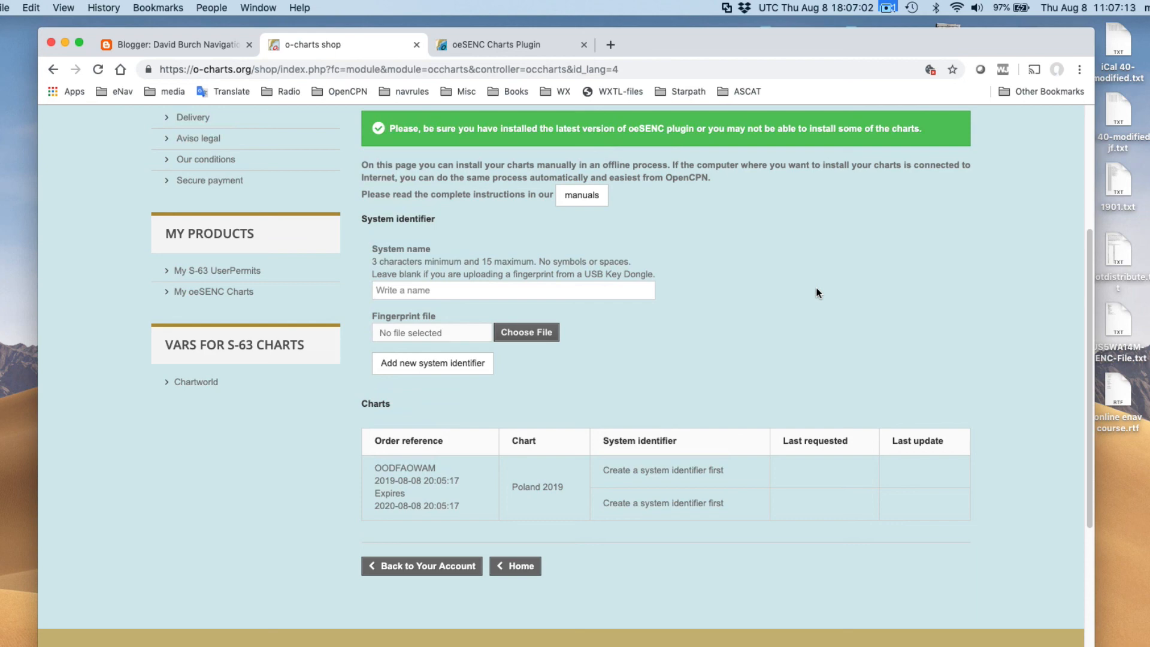
{"action": "mouse_move", "coordinate": [612, 480]}
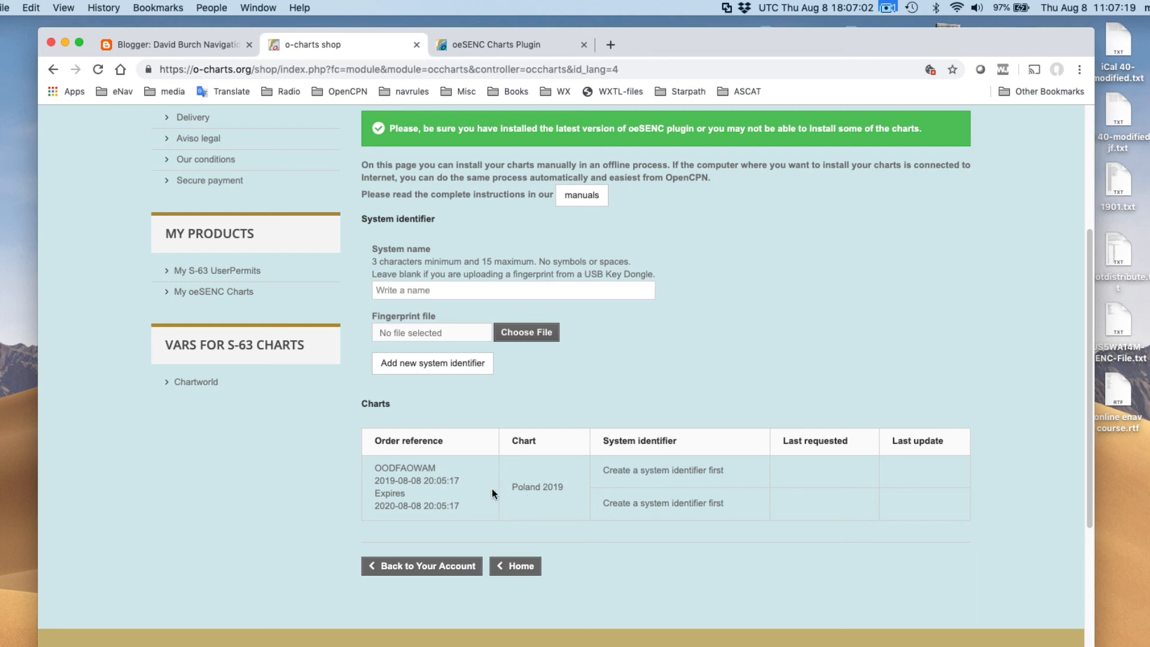
{"action": "mouse_move", "coordinate": [669, 521]}
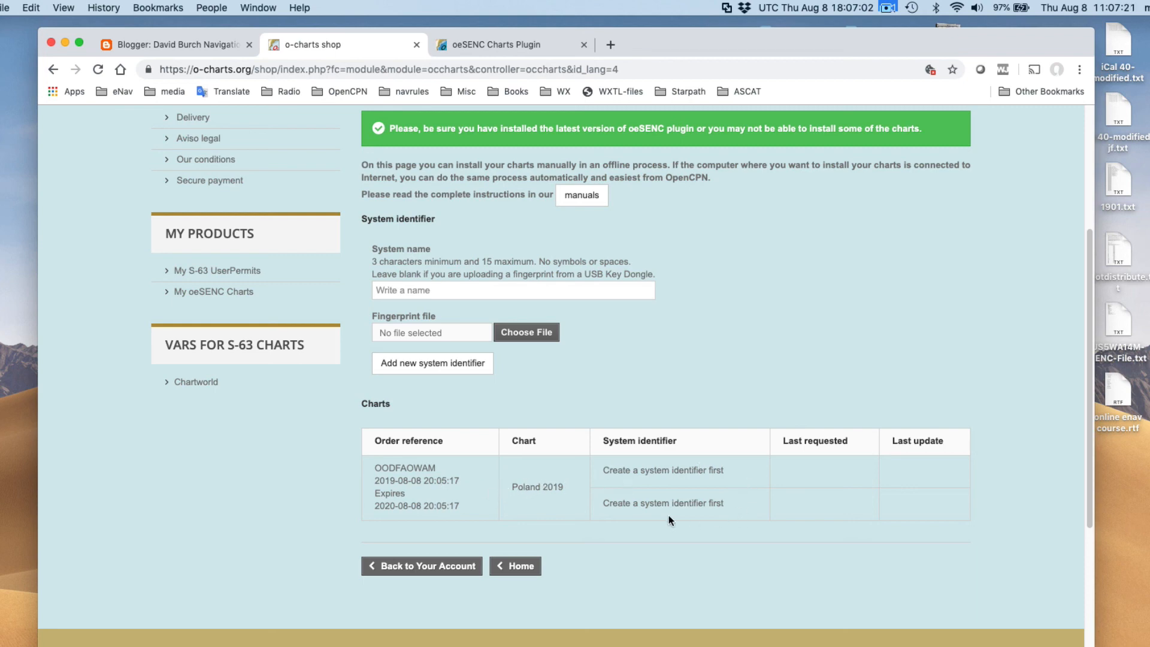
{"action": "mouse_move", "coordinate": [586, 474]}
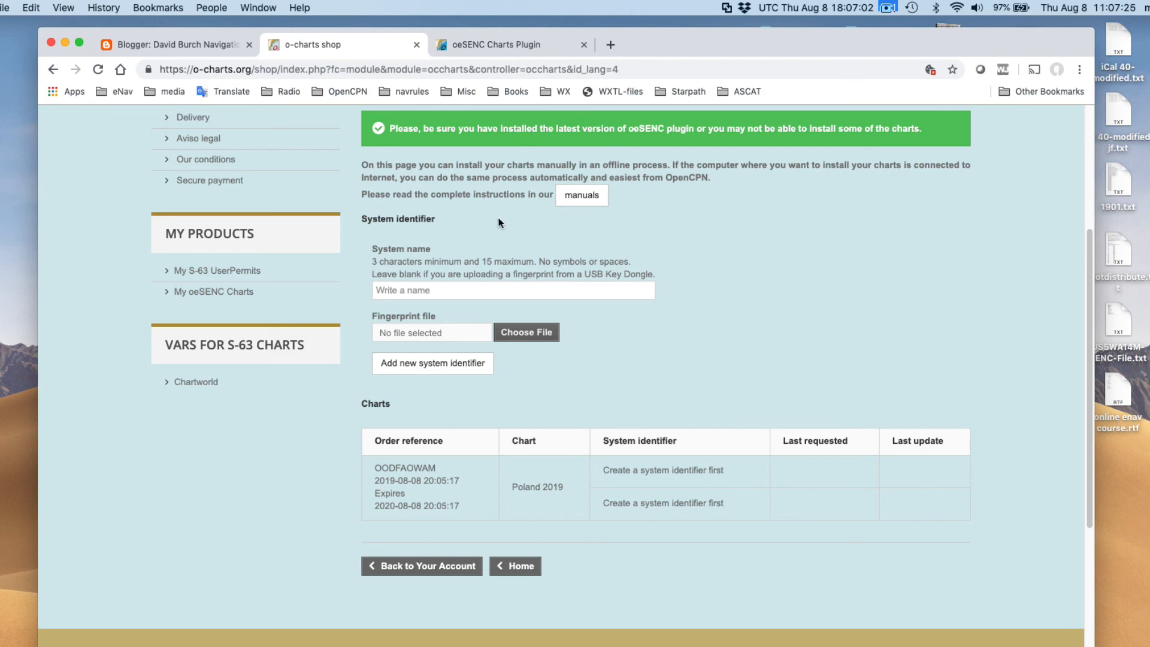
{"action": "mouse_move", "coordinate": [662, 307]}
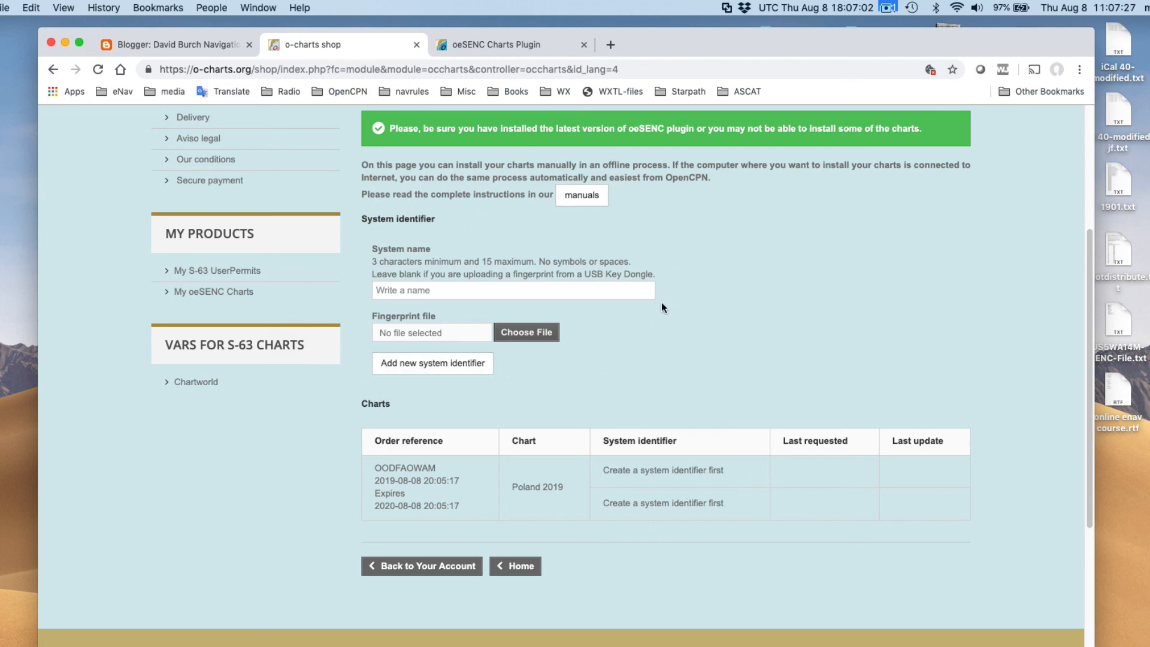